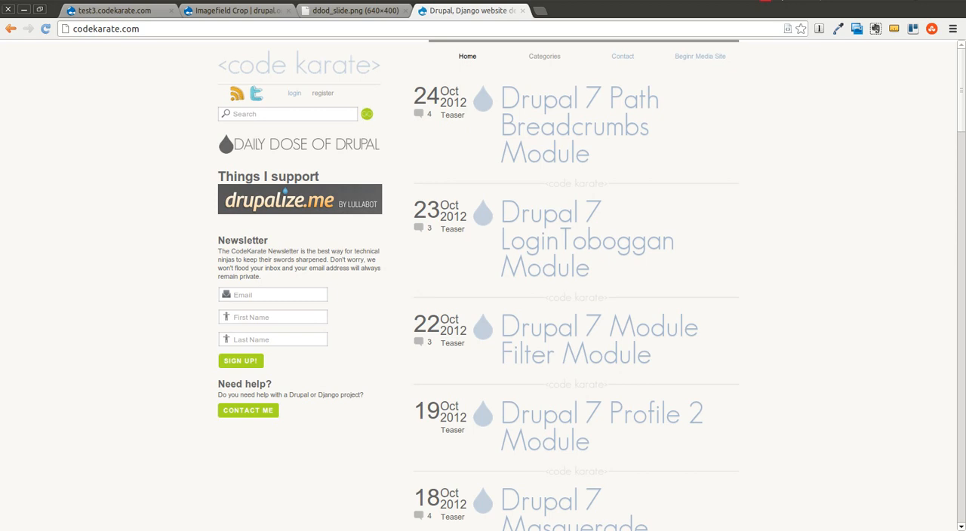
pyautogui.moveTo(341, 57)
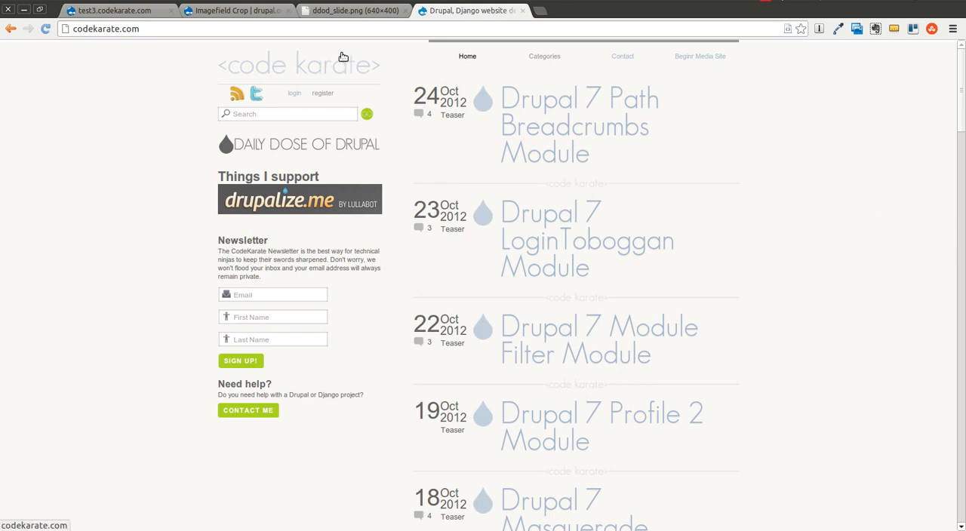
# From the codekarate.com home page, go to the Daily Dose of Drupal video listing.
pyautogui.click(354, 11)
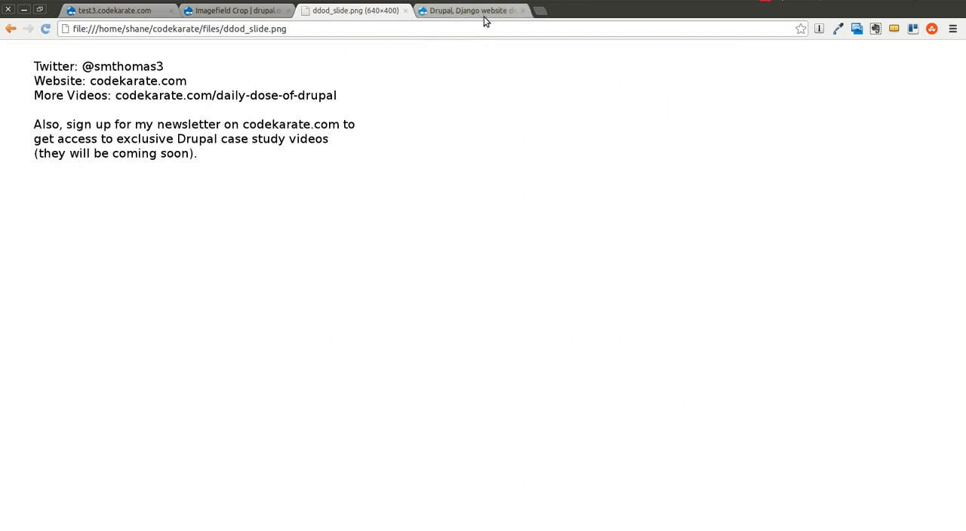
pyautogui.click(468, 11)
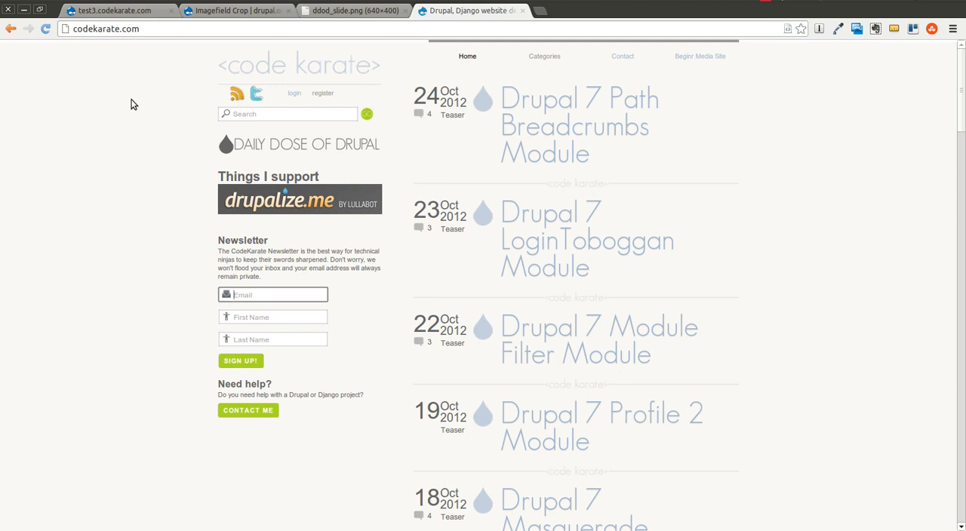
pyautogui.moveTo(293, 134)
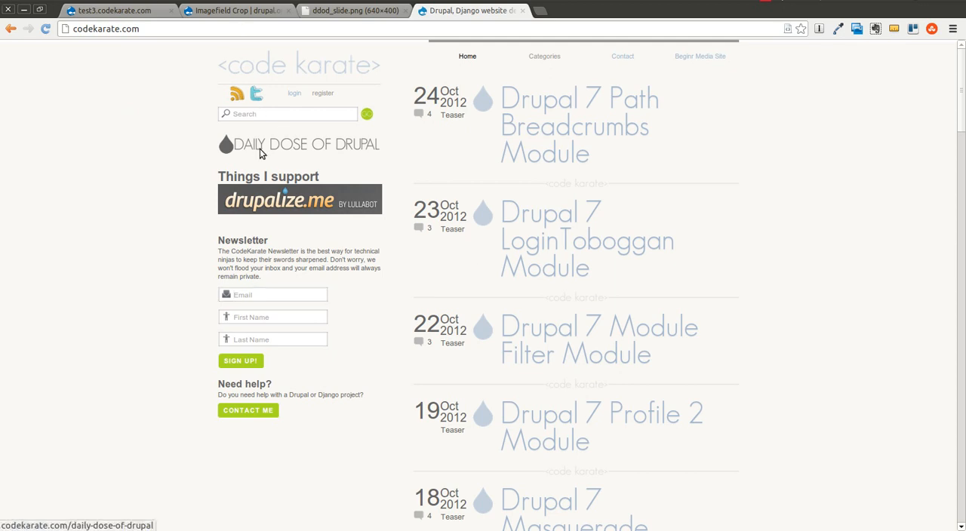
pyautogui.click(309, 145)
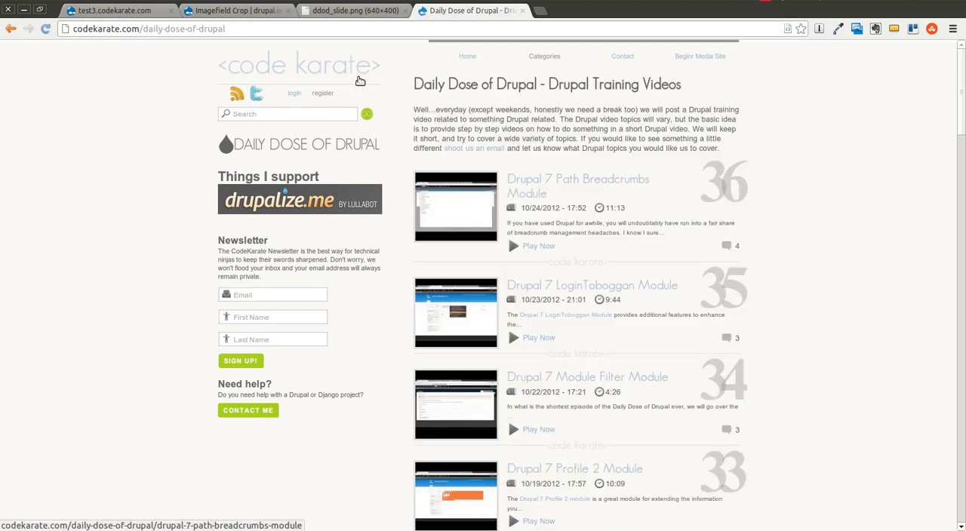
# Switch to the Imagefield Crop project page on drupal.org.
pyautogui.click(219, 9)
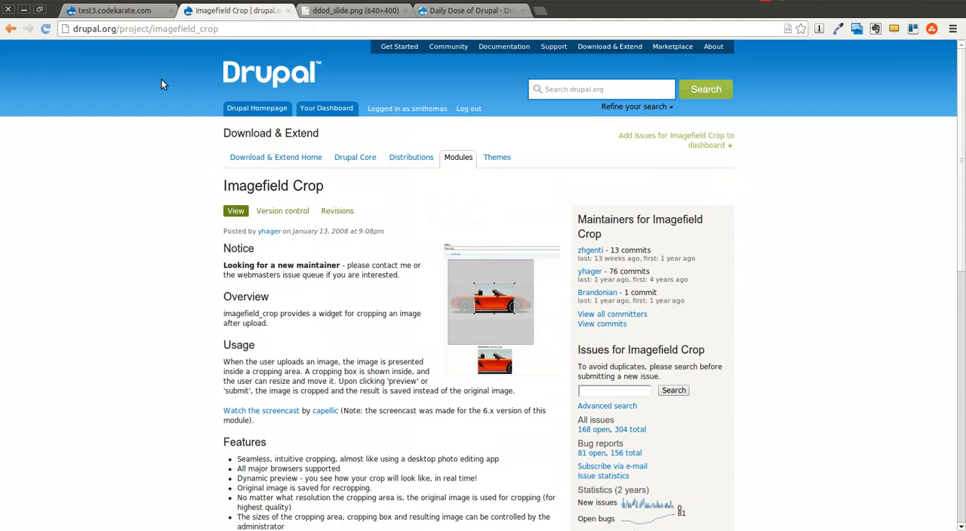
pyautogui.moveTo(85, 235)
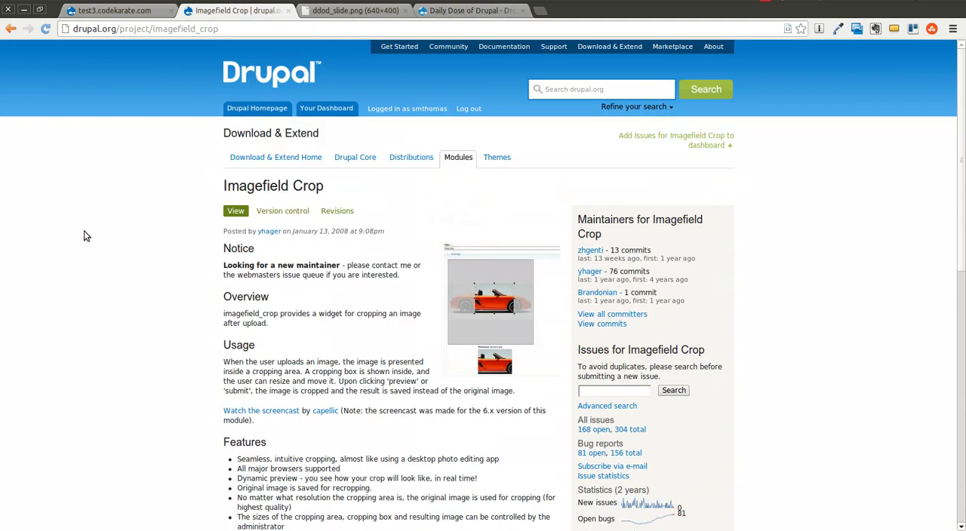
pyautogui.moveTo(97, 235)
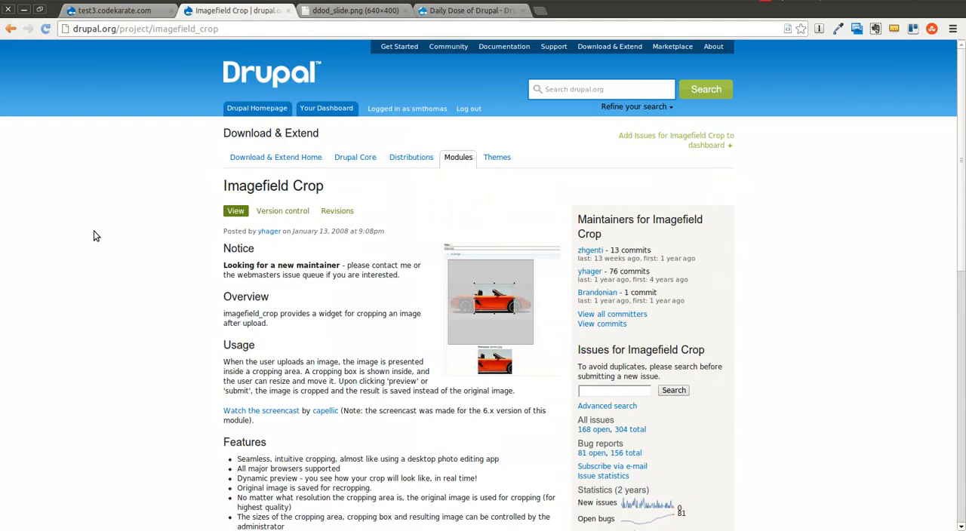
pyautogui.moveTo(425, 407)
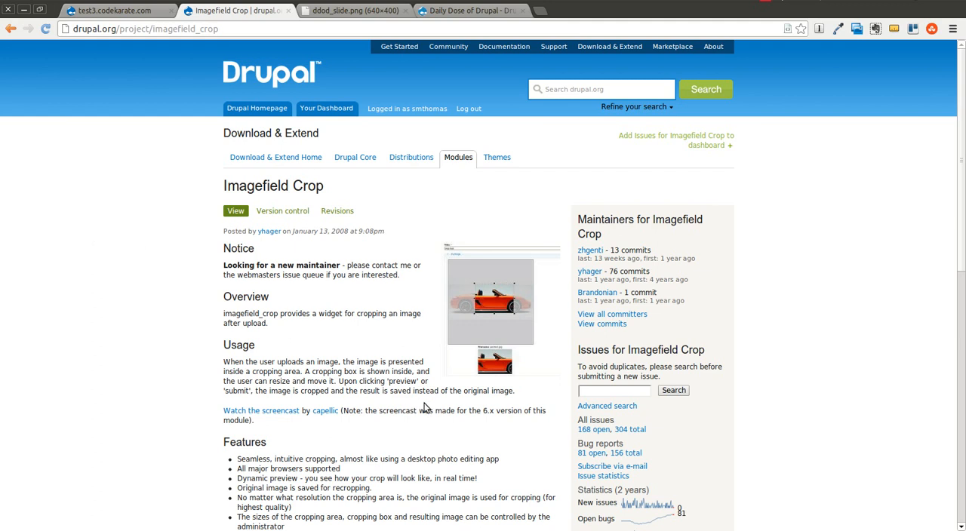
pyautogui.moveTo(485, 307)
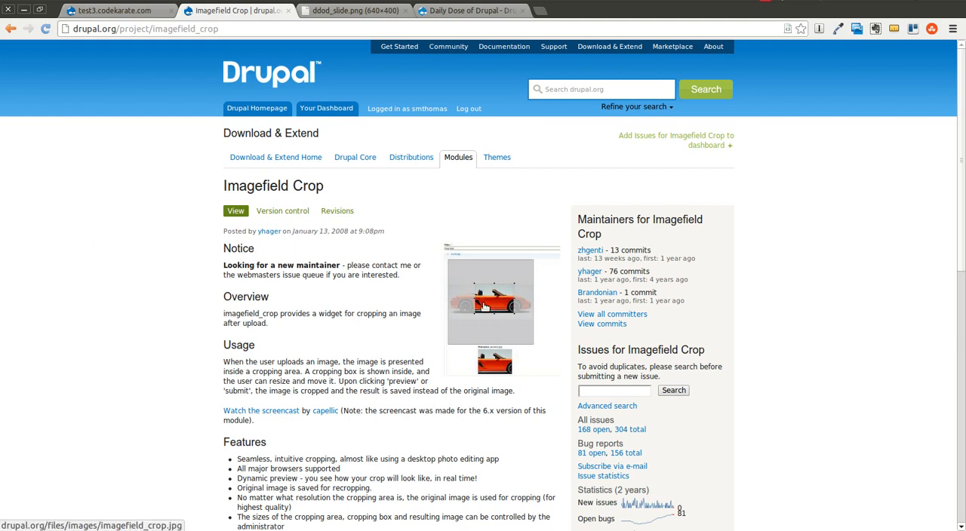
pyautogui.moveTo(518, 317)
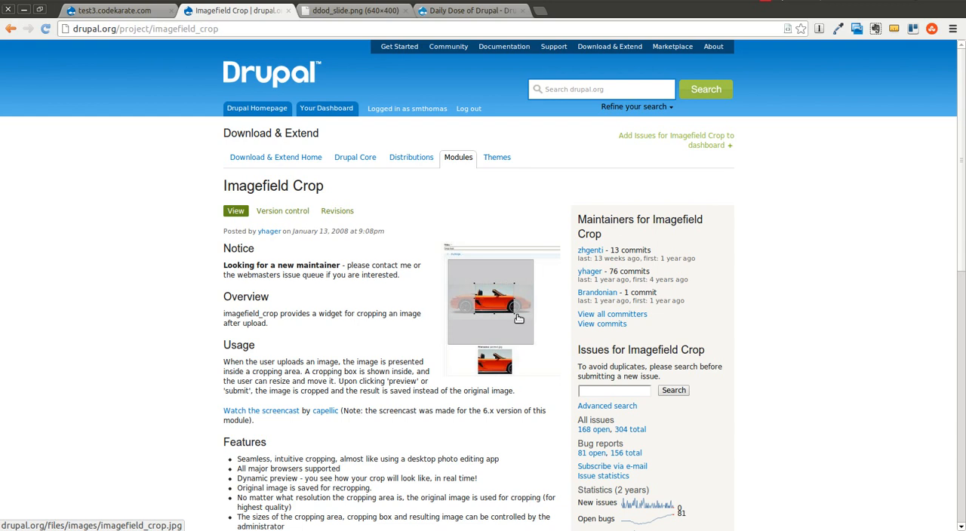
pyautogui.moveTo(115, 320)
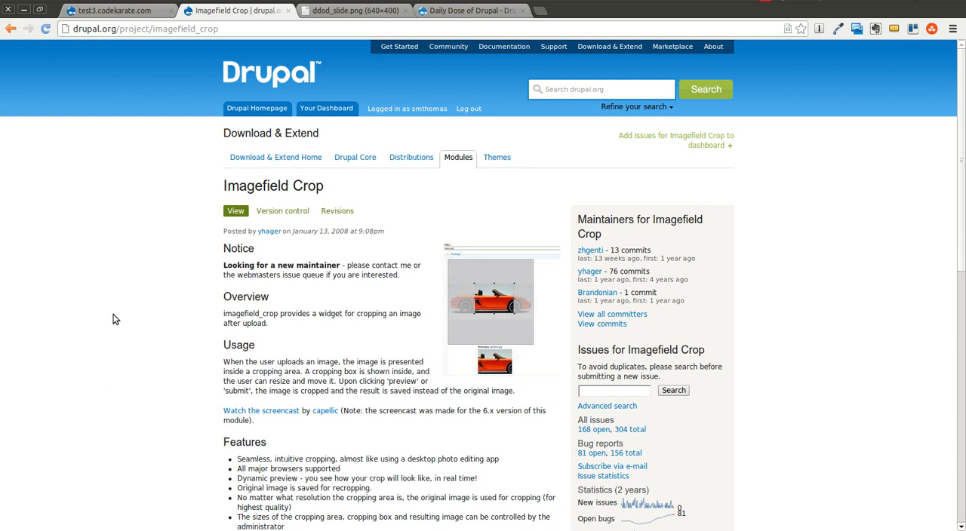
pyautogui.moveTo(391, 278)
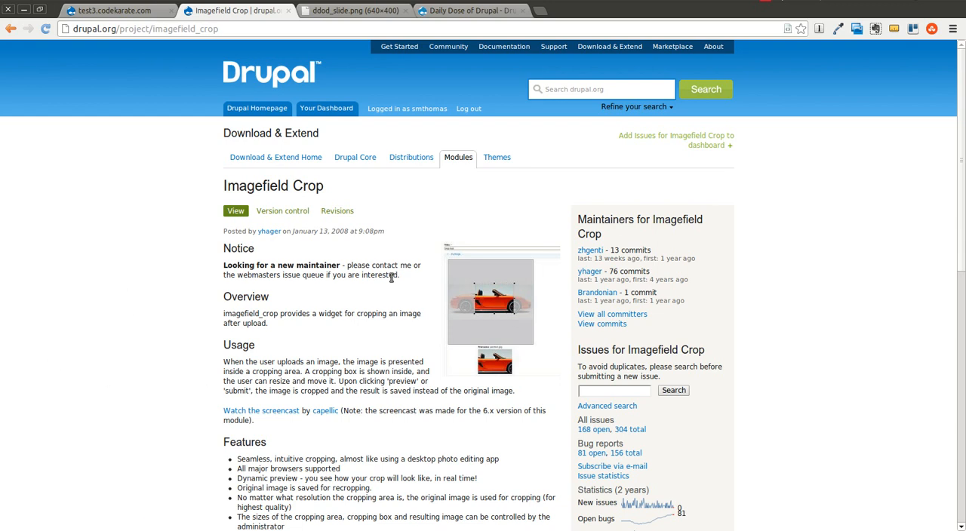
pyautogui.moveTo(476, 278)
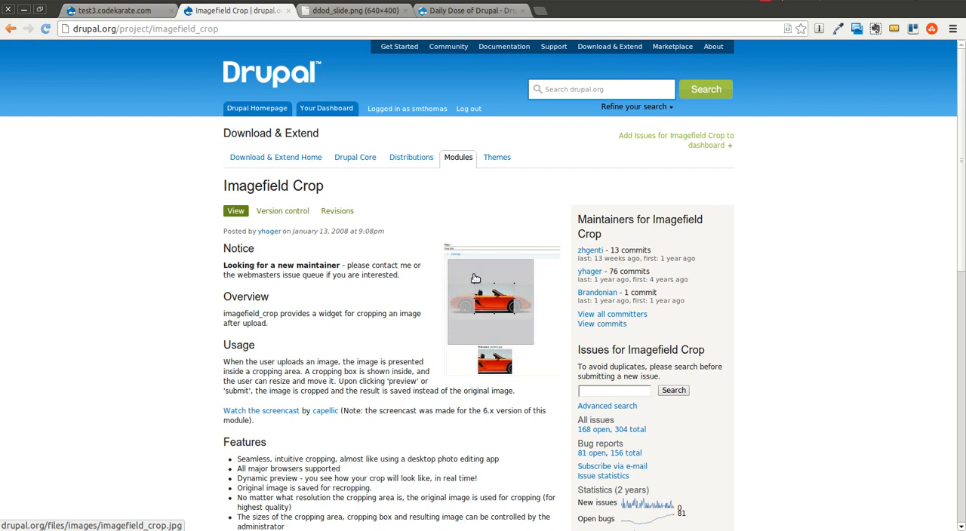
pyautogui.moveTo(522, 271)
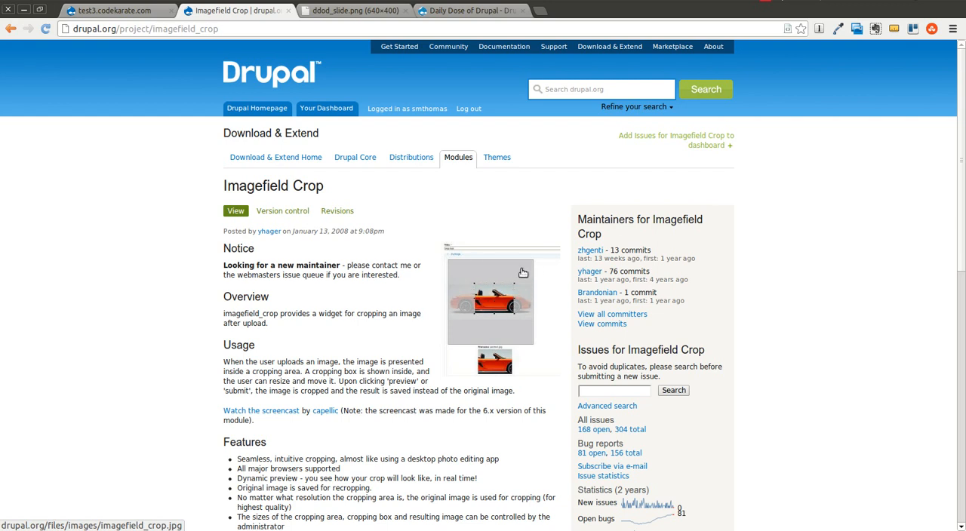
pyautogui.moveTo(390, 265)
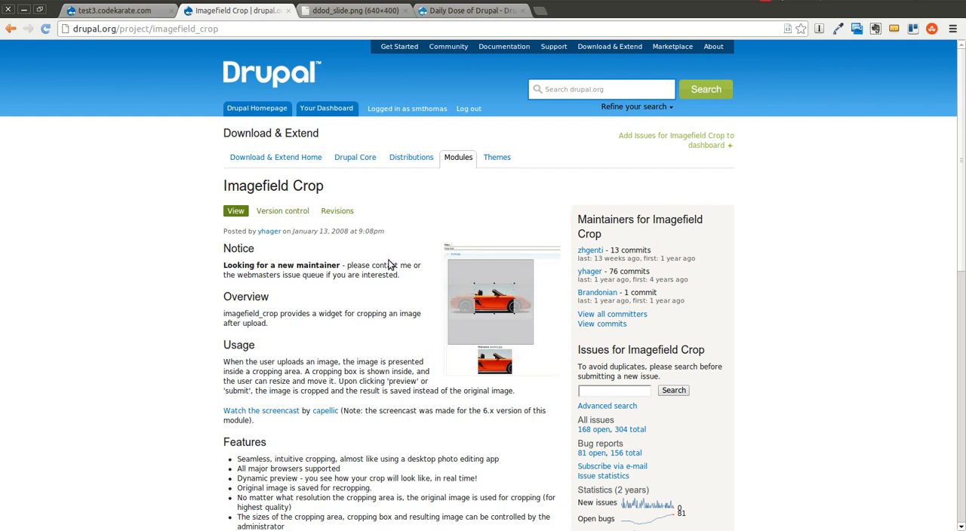
pyautogui.moveTo(166, 278)
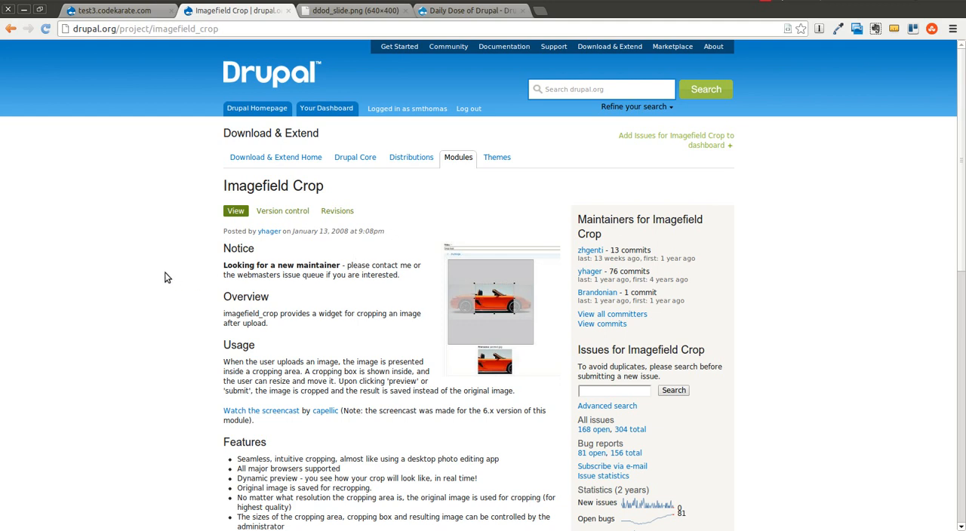
# View the test3.codekarate.com site, then switch to the terminal in its modules folder.
pyautogui.click(113, 11)
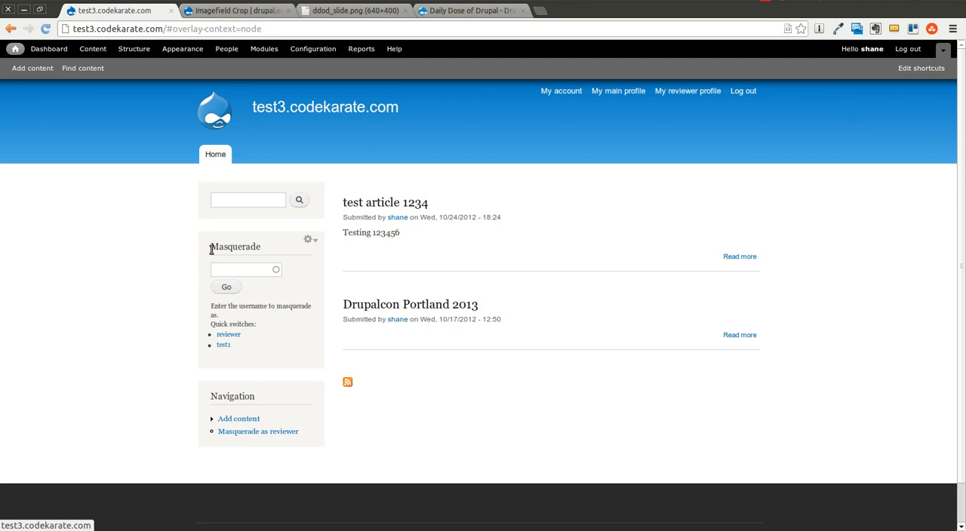
pyautogui.moveTo(214, 71)
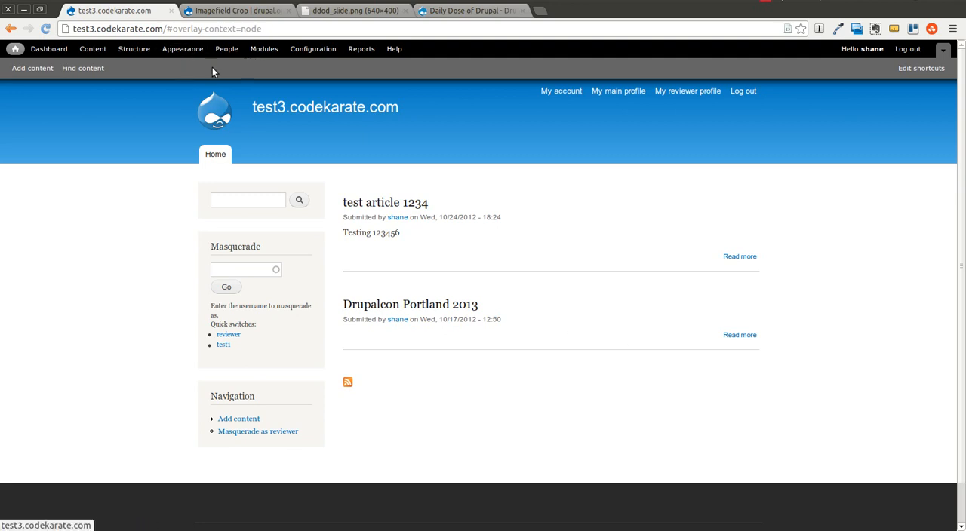
pyautogui.click(234, 10)
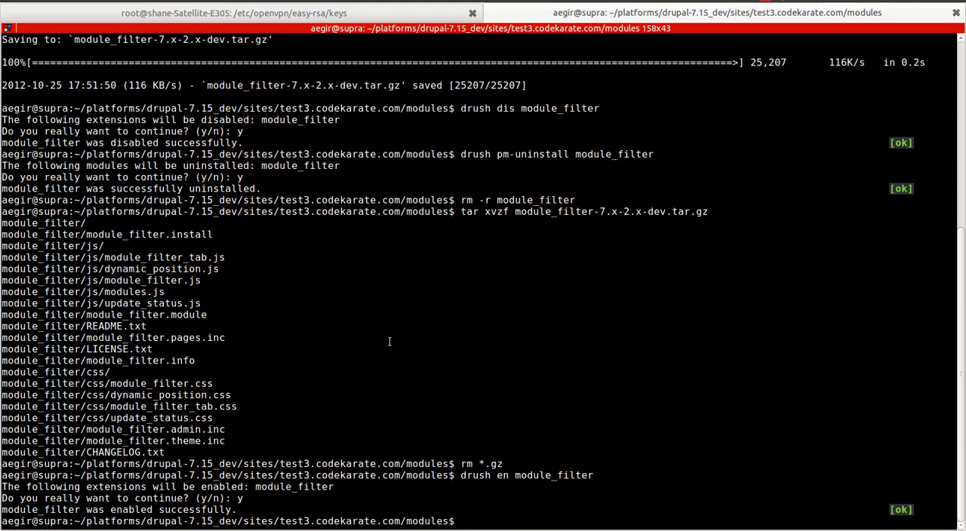
# Run 'drush dl imagefield_crop' to download the module into the modules folder.
pyautogui.write('drush dl')
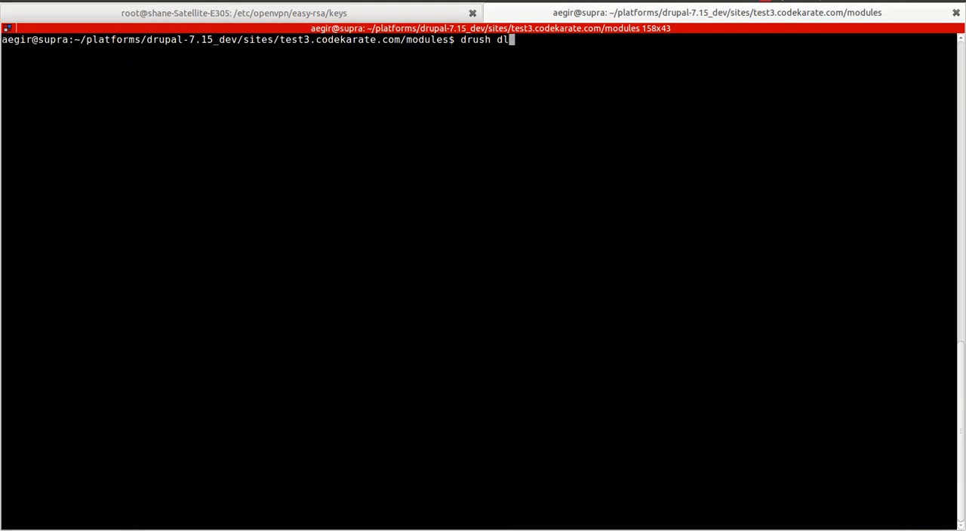
pyautogui.write('imagefield_crop')
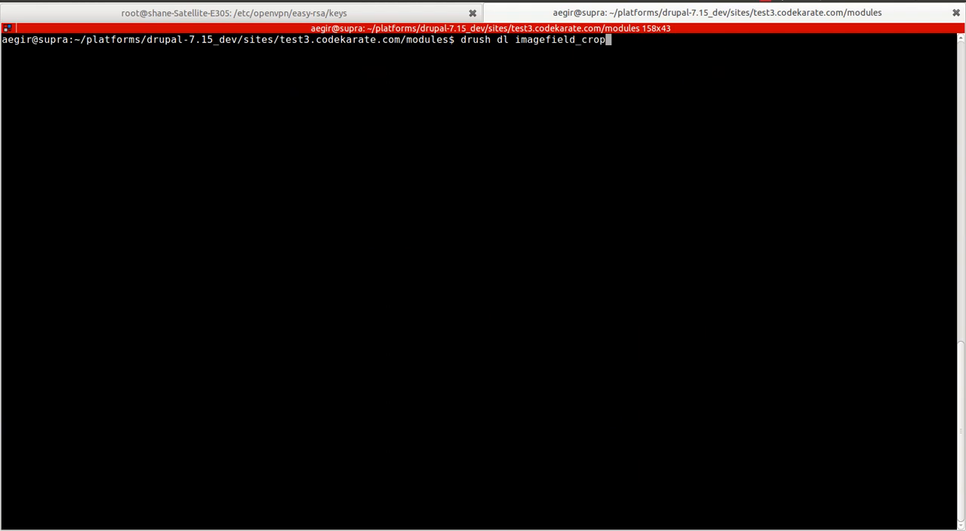
pyautogui.press('Return')
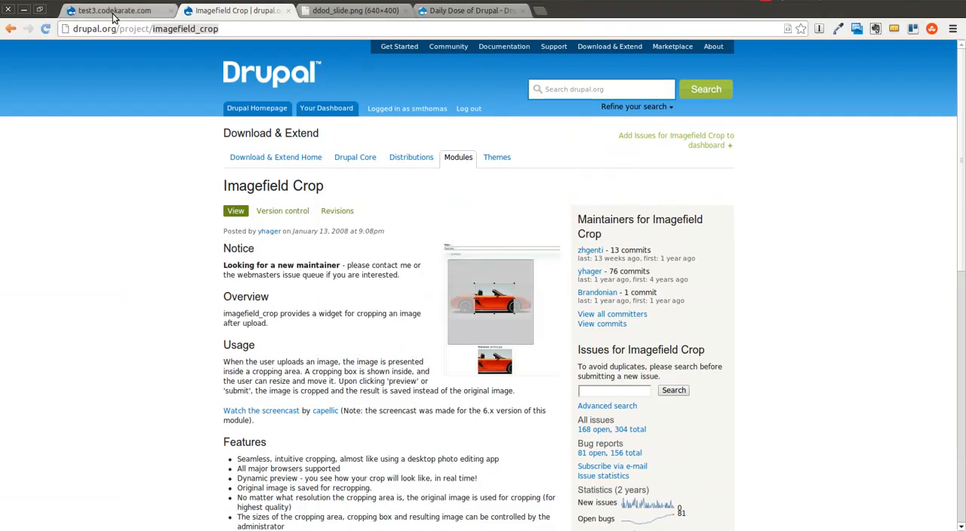
# On the Modules page filtered by 'im', enable Image crop and save the configuration.
pyautogui.click(113, 10)
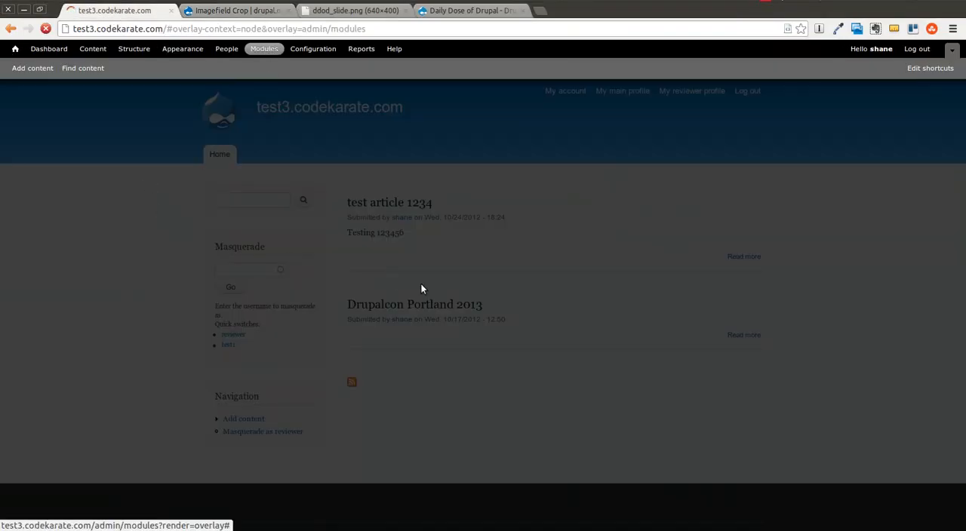
pyautogui.click(264, 48)
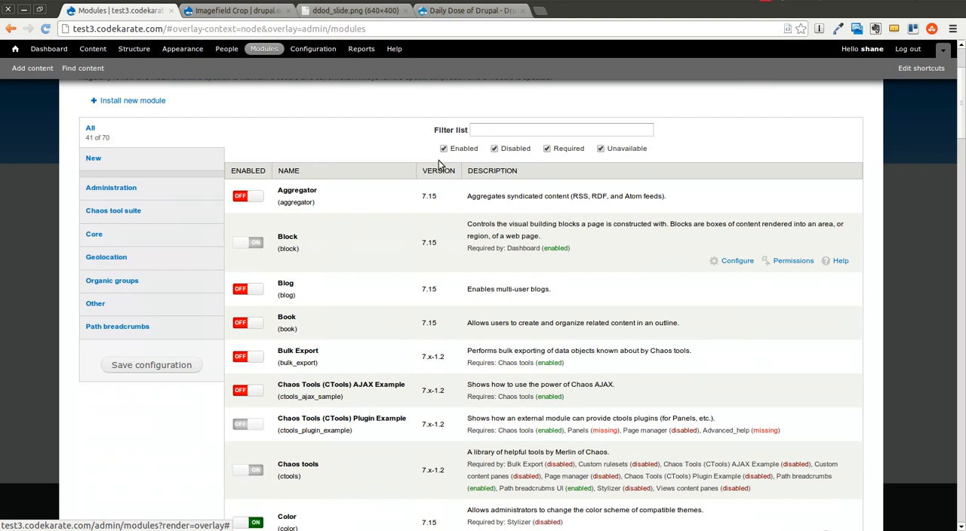
pyautogui.write('im')
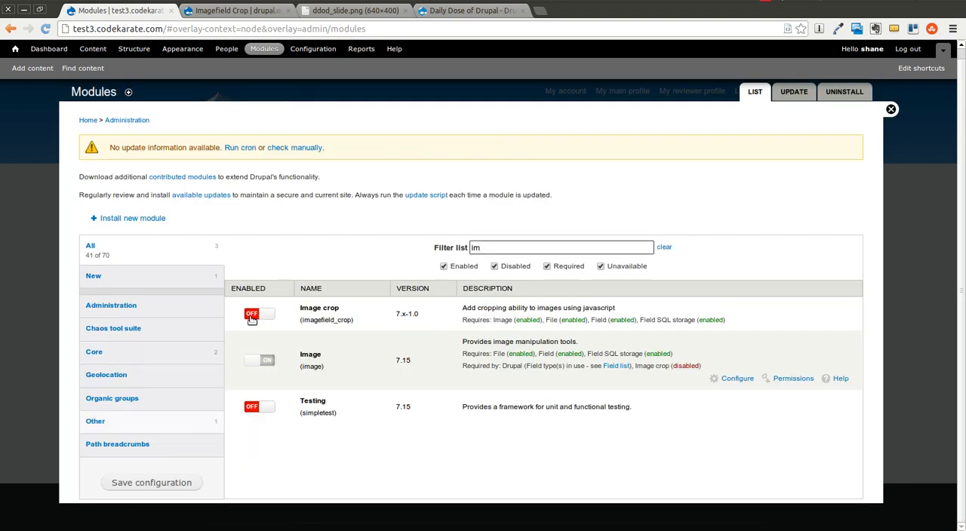
pyautogui.click(260, 314)
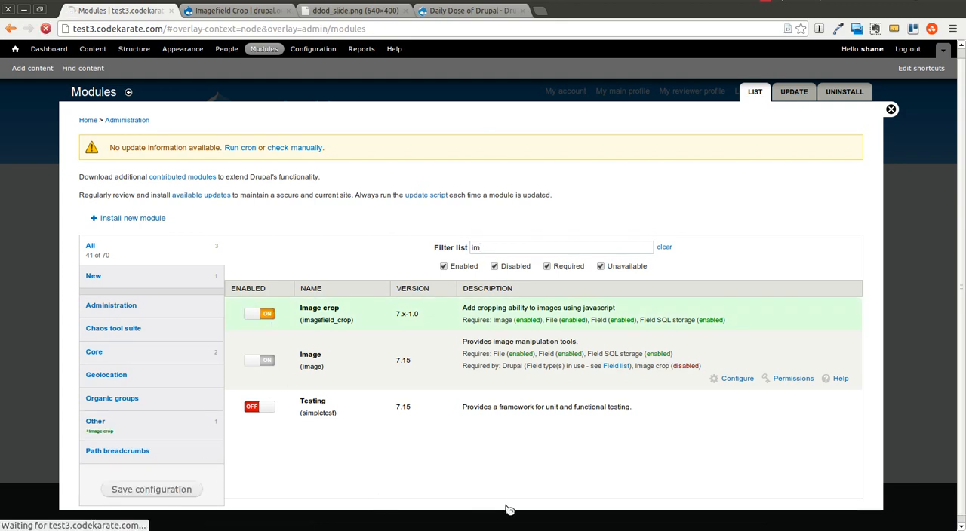
pyautogui.click(151, 489)
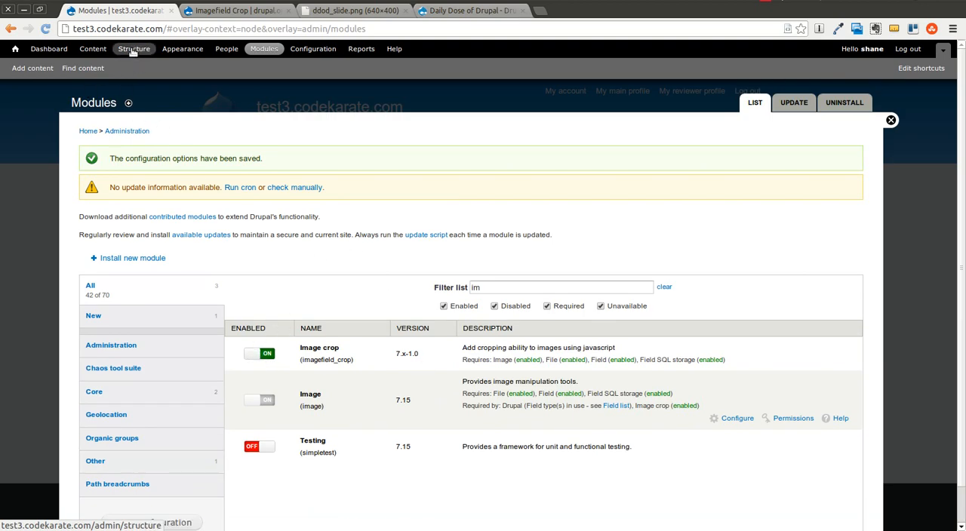
# Go to Structure and show the Content types list.
pyautogui.click(133, 49)
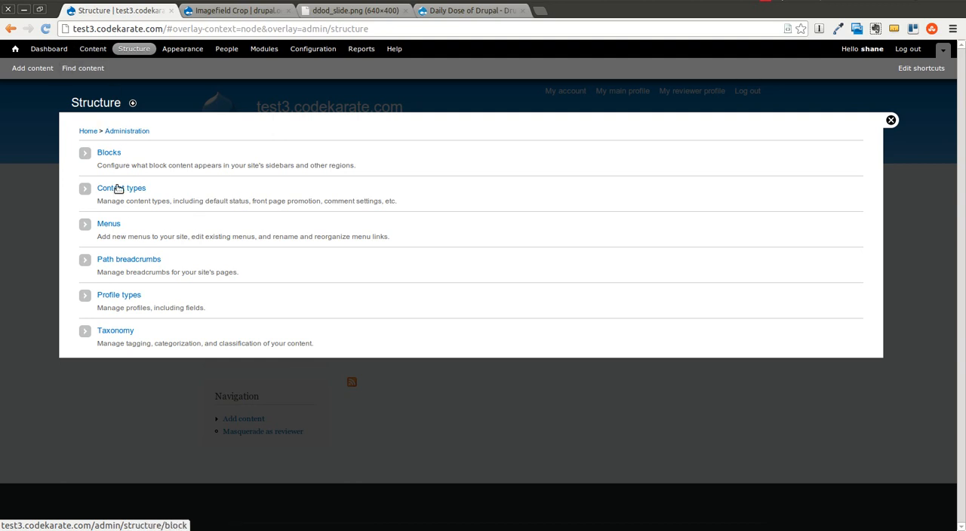
pyautogui.moveTo(147, 84)
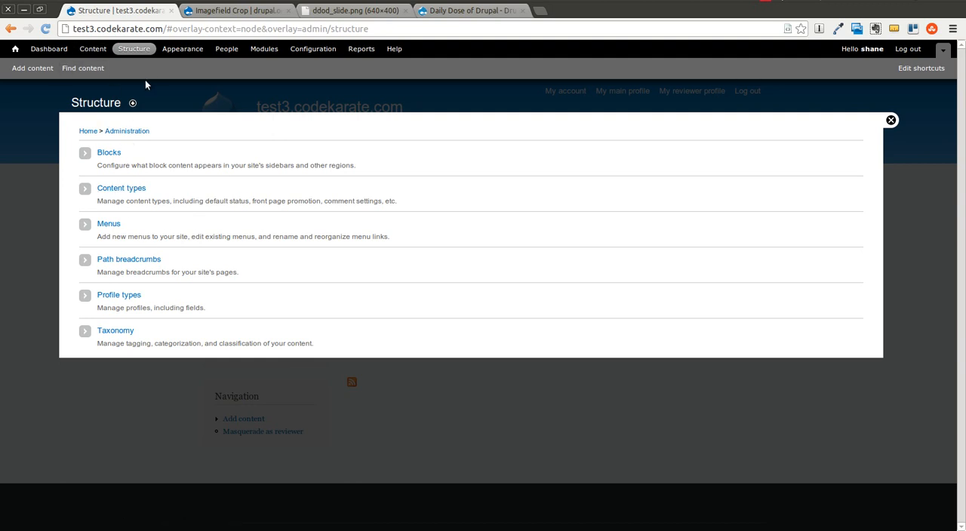
pyautogui.moveTo(142, 91)
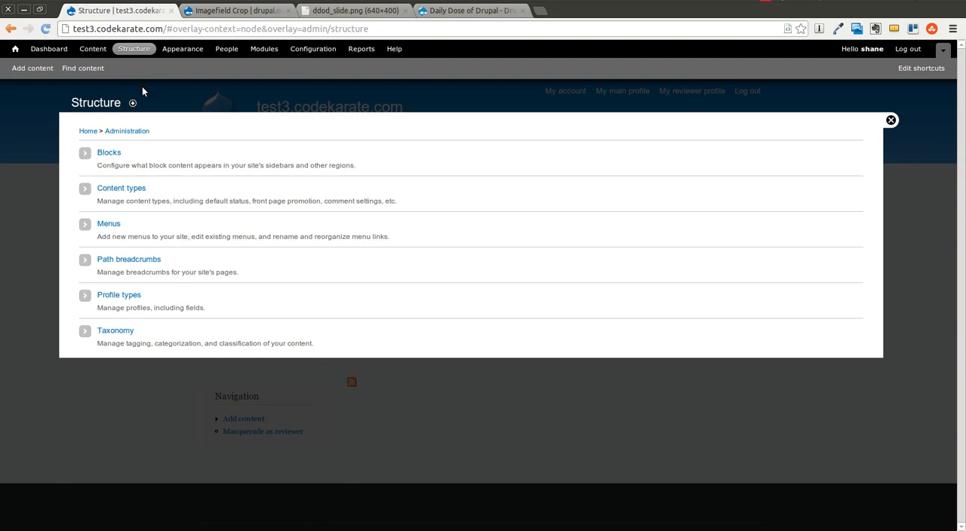
pyautogui.click(121, 187)
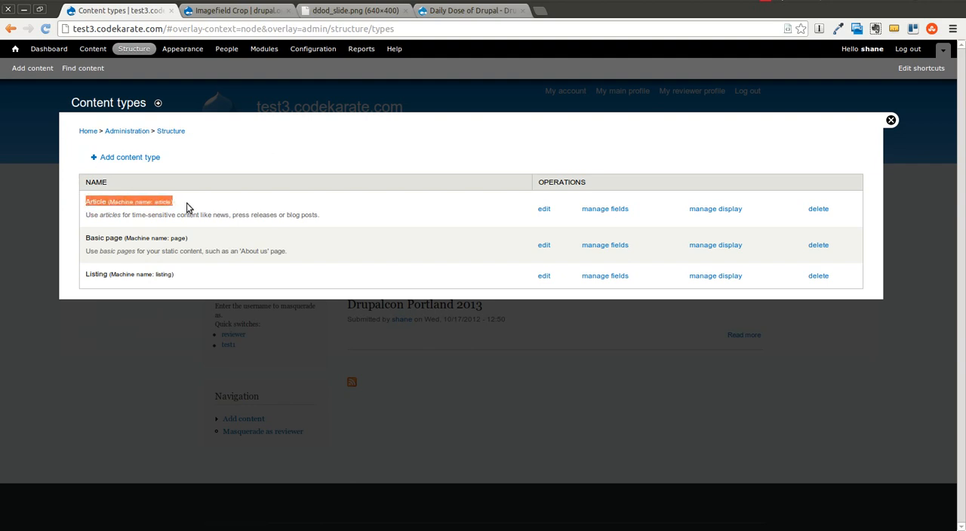
pyautogui.moveTo(130, 157)
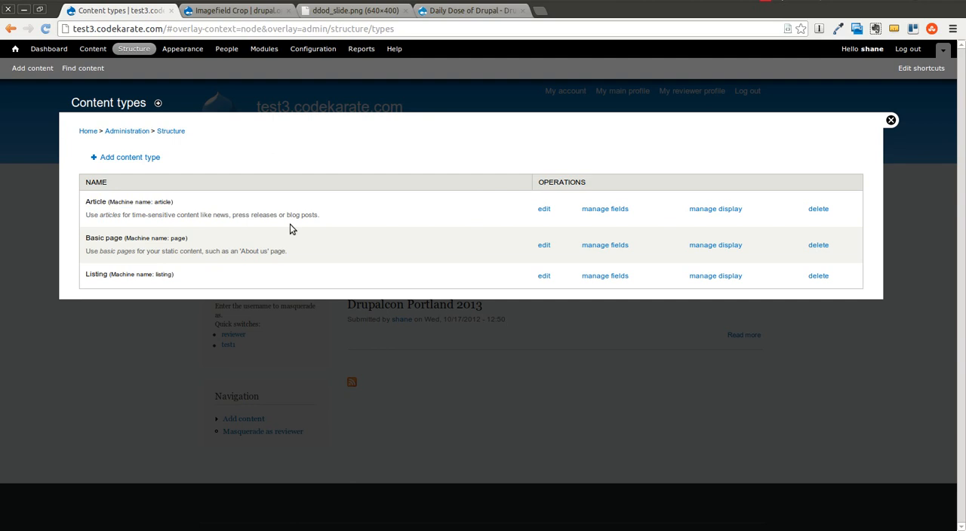
pyautogui.moveTo(604, 208)
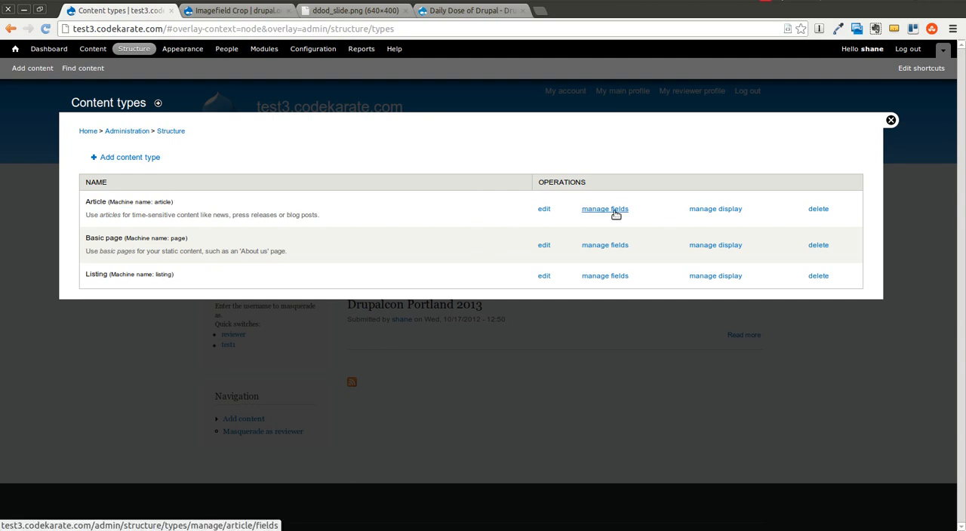
# In Article's manage fields, switch the Image field widget to 'Image with cropping' and save.
pyautogui.click(604, 208)
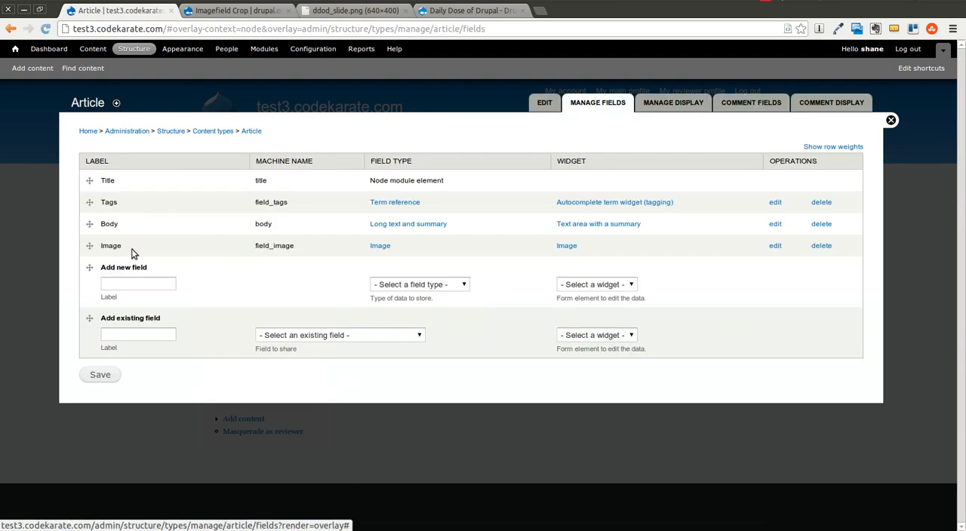
pyautogui.moveTo(274, 245)
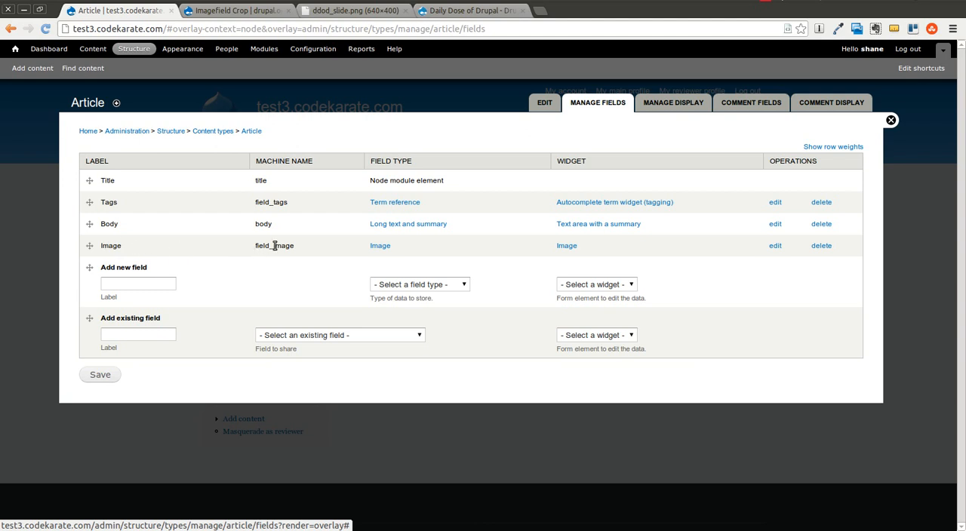
pyautogui.moveTo(775, 244)
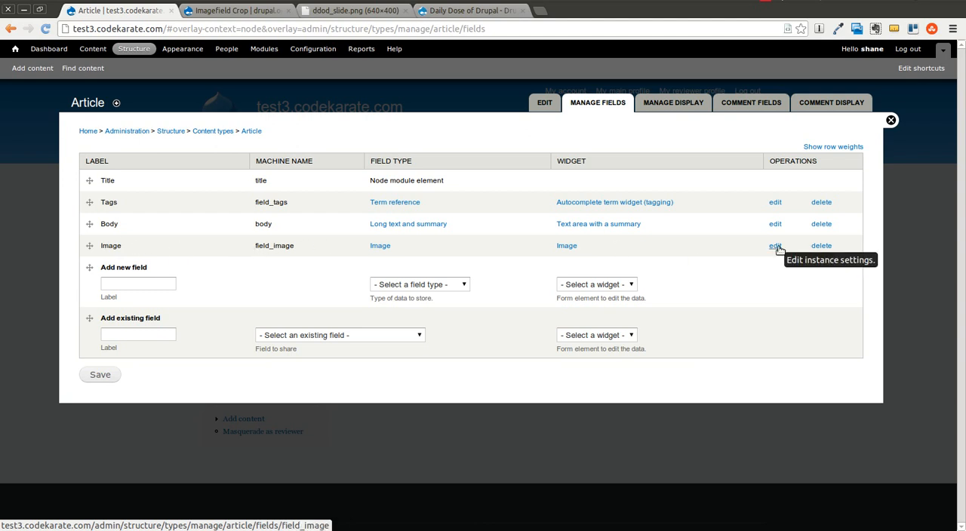
pyautogui.click(775, 244)
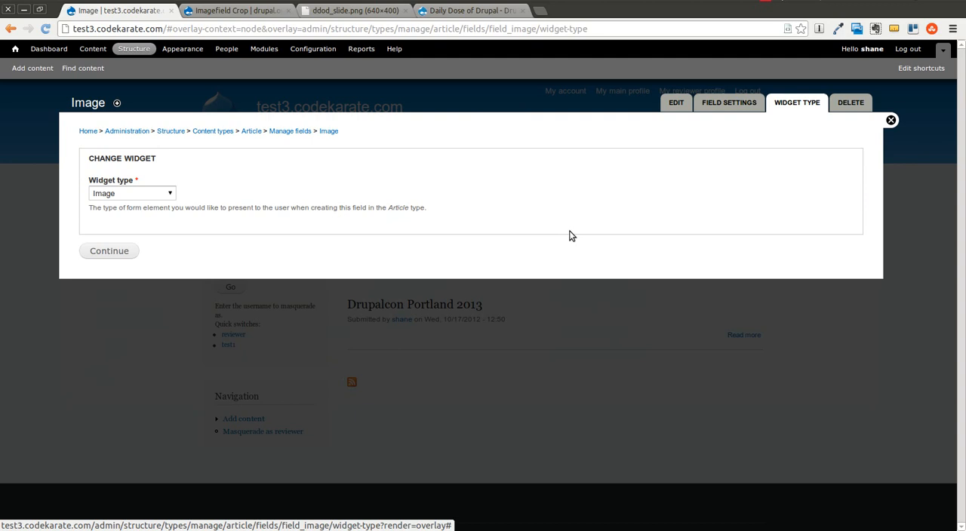
pyautogui.click(133, 193)
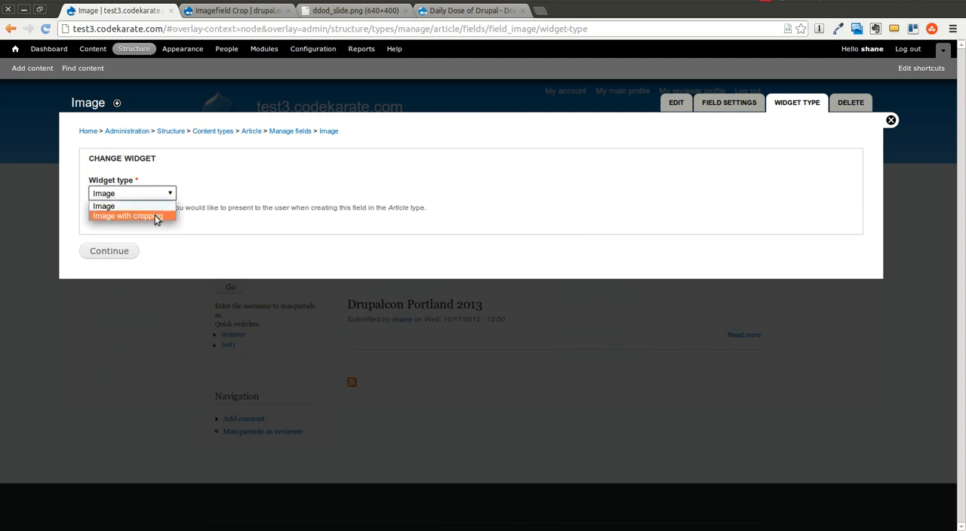
pyautogui.click(132, 216)
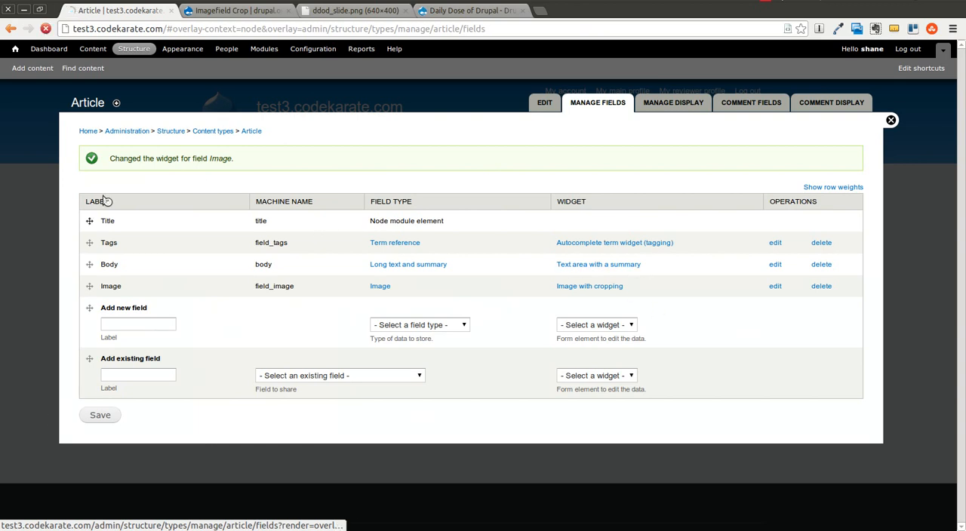
pyautogui.click(99, 415)
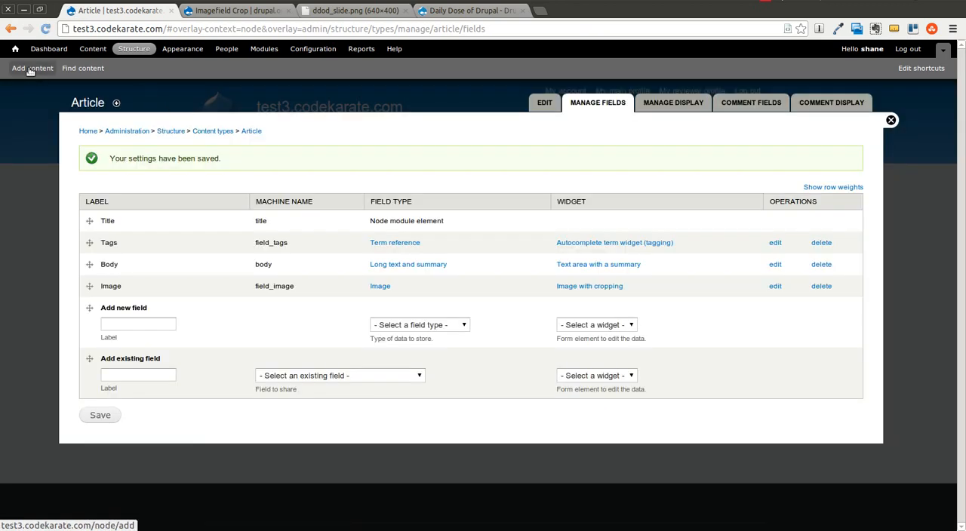
# Create a new Article titled 'Test Article 1' with a short test body.
pyautogui.click(31, 68)
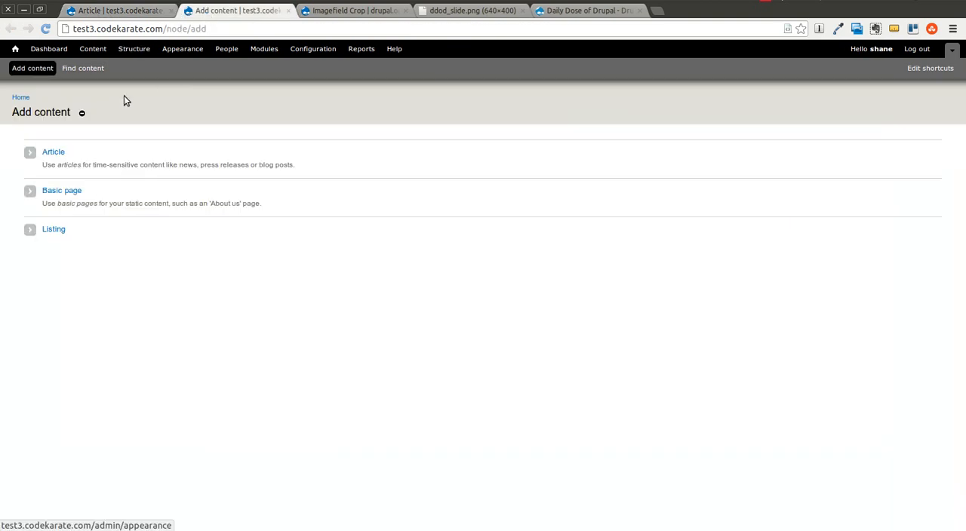
pyautogui.click(53, 151)
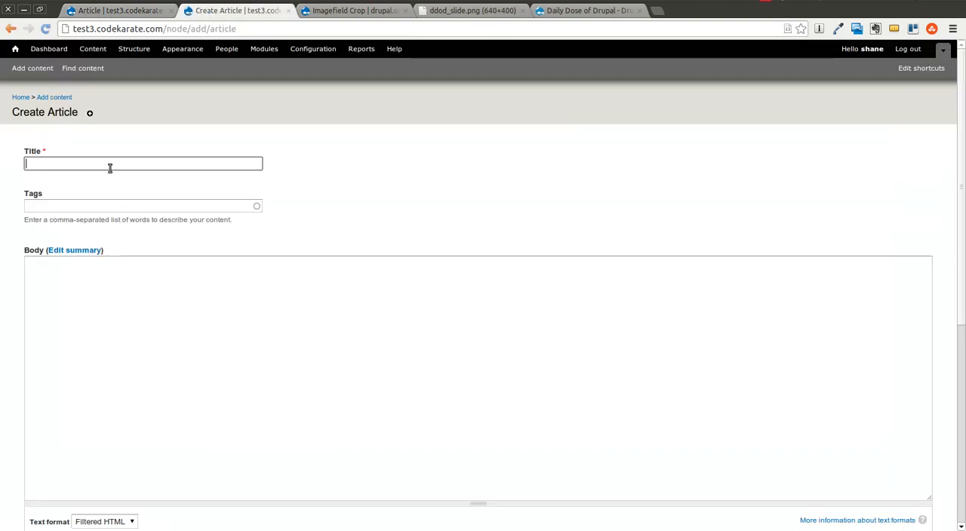
pyautogui.write('Test Article 1')
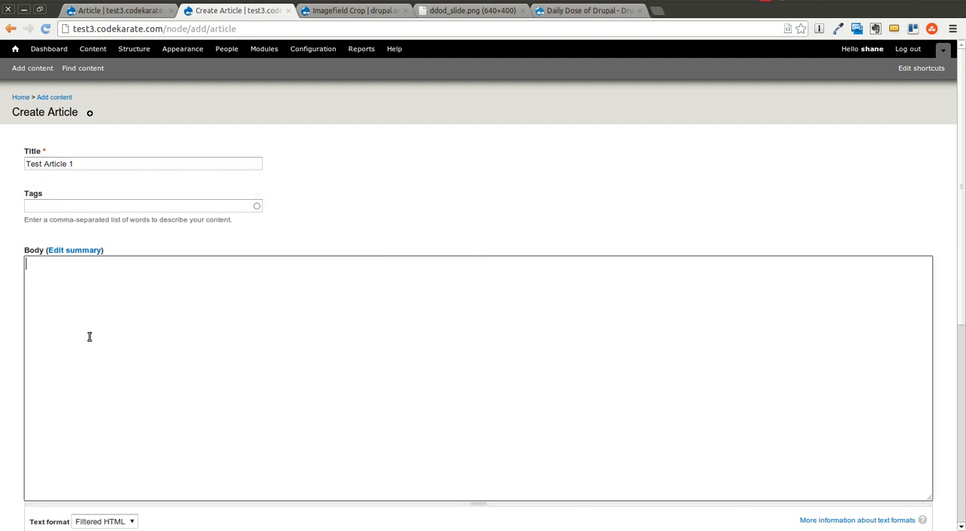
pyautogui.write('This is a test a')
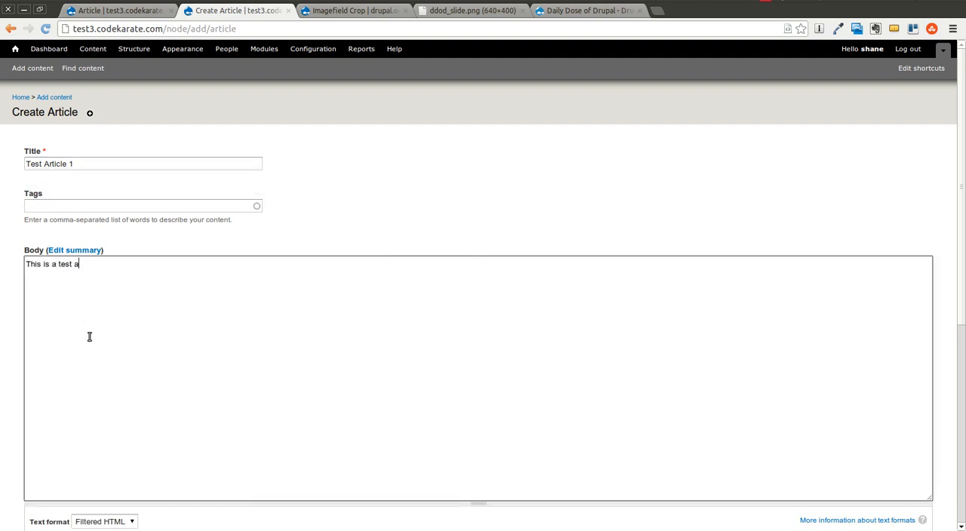
pyautogui.scroll(-3)
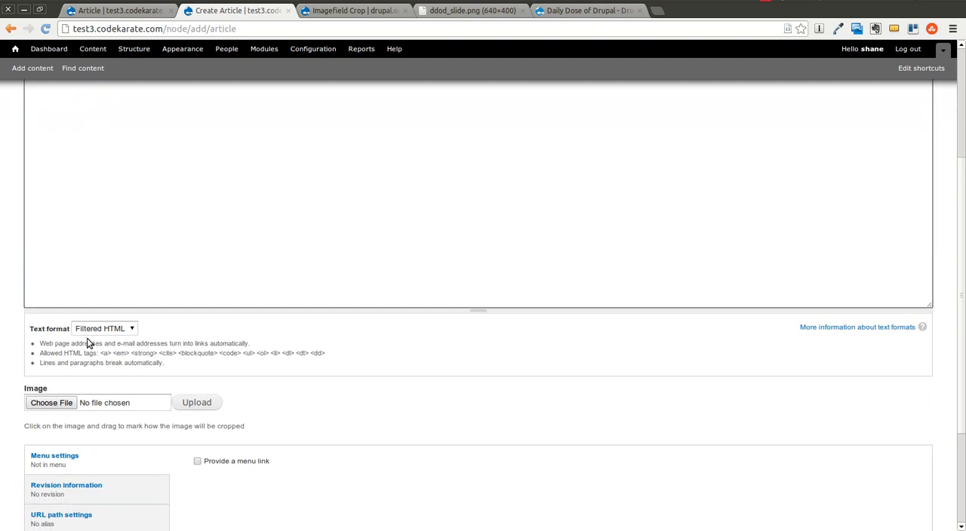
# Upload Harbour_Sunset_1440x900.jpg as the article's image.
pyautogui.click(51, 402)
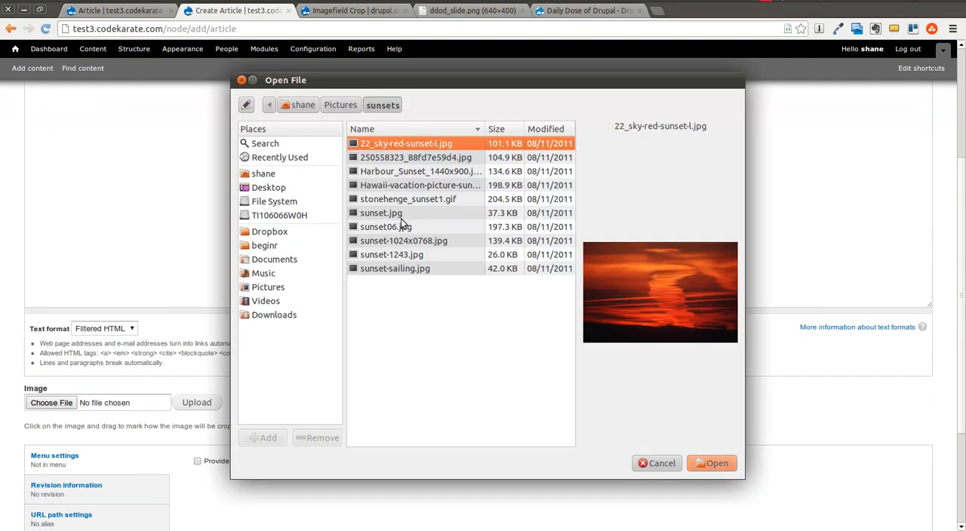
pyautogui.moveTo(411, 217)
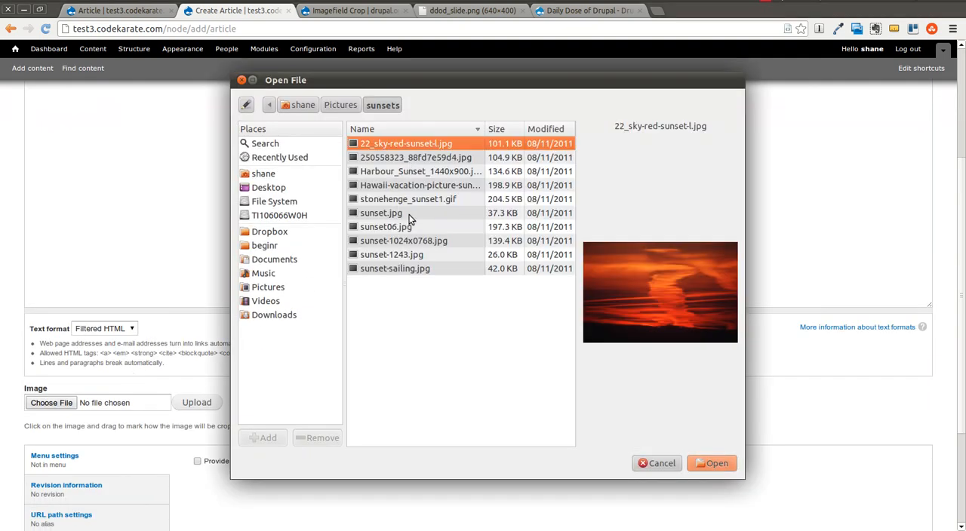
pyautogui.click(419, 172)
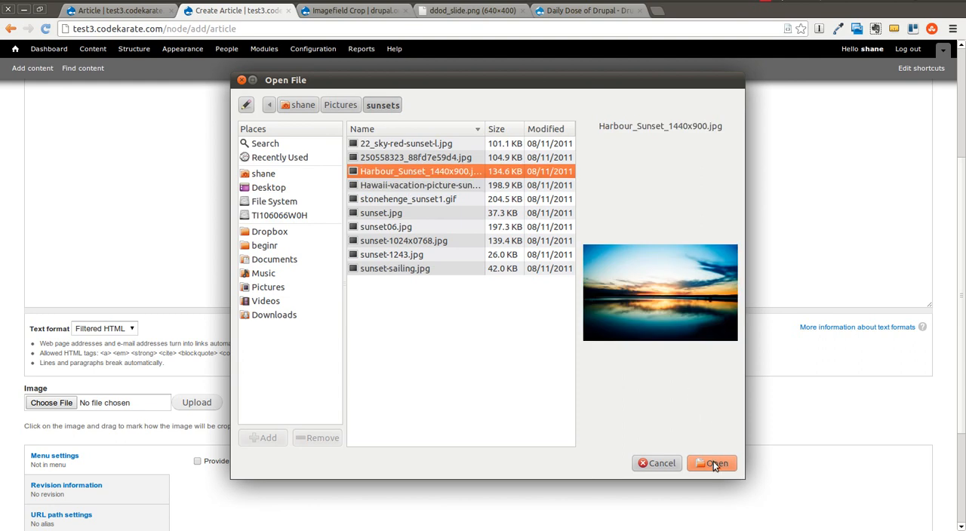
pyautogui.click(711, 462)
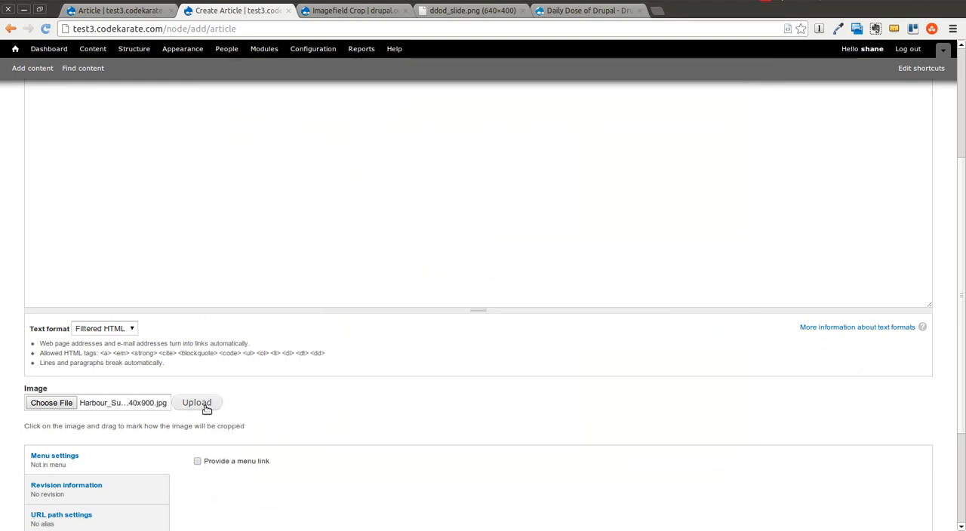
pyautogui.click(197, 402)
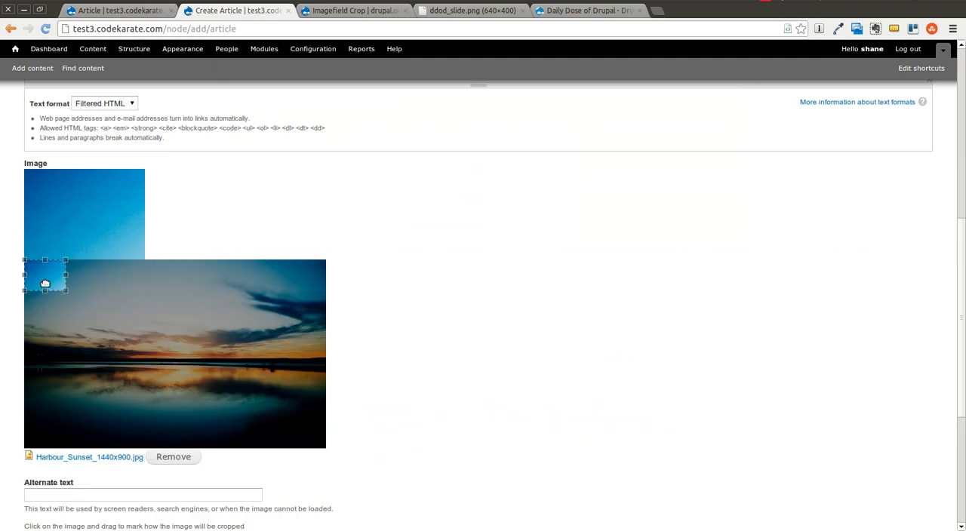
# Drag the crop box over the sunset horizon and enlarge the cropped region.
pyautogui.moveTo(44, 279); pyautogui.dragTo(114, 325)
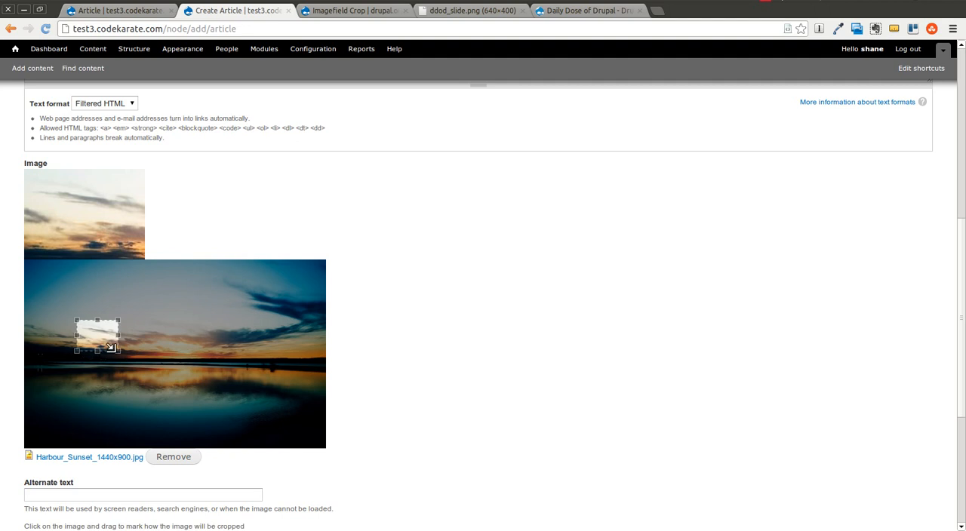
pyautogui.moveTo(97, 336); pyautogui.dragTo(223, 341)
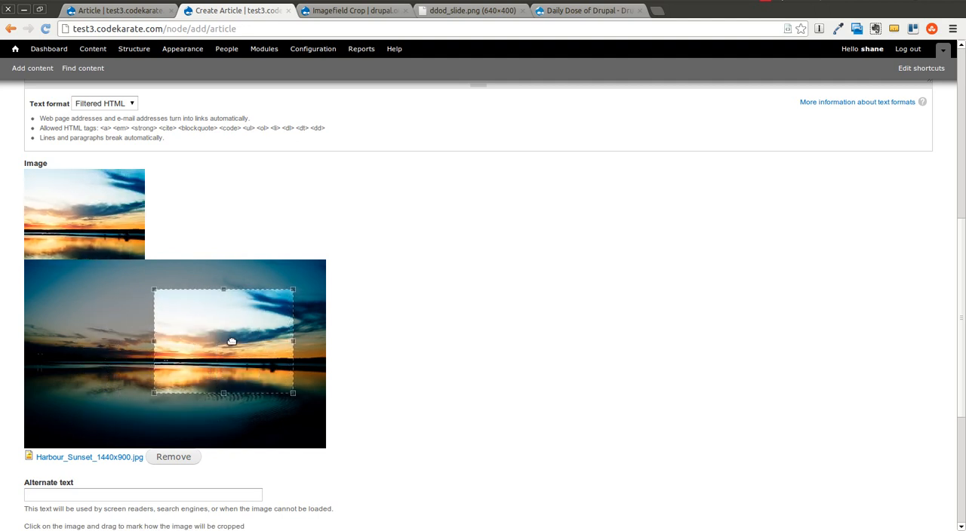
pyautogui.moveTo(233, 342); pyautogui.dragTo(92, 337)
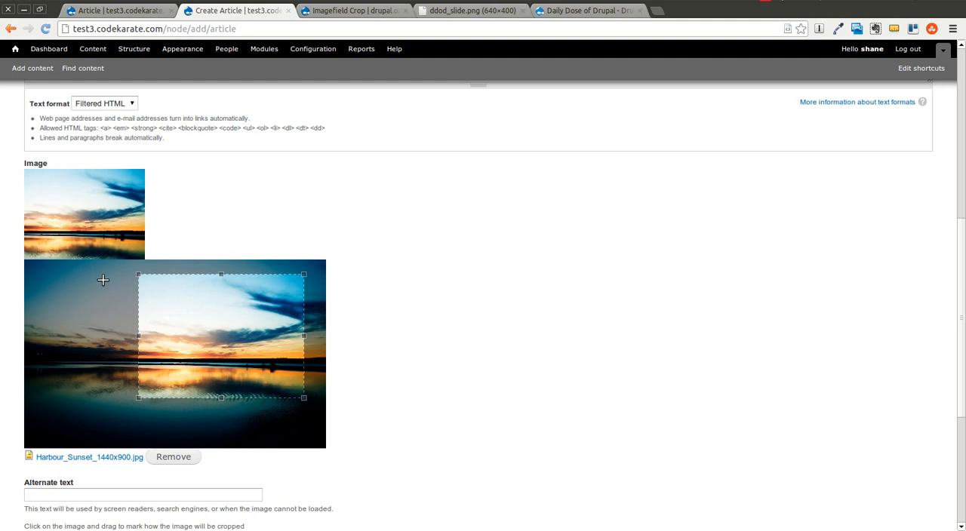
pyautogui.moveTo(410, 283)
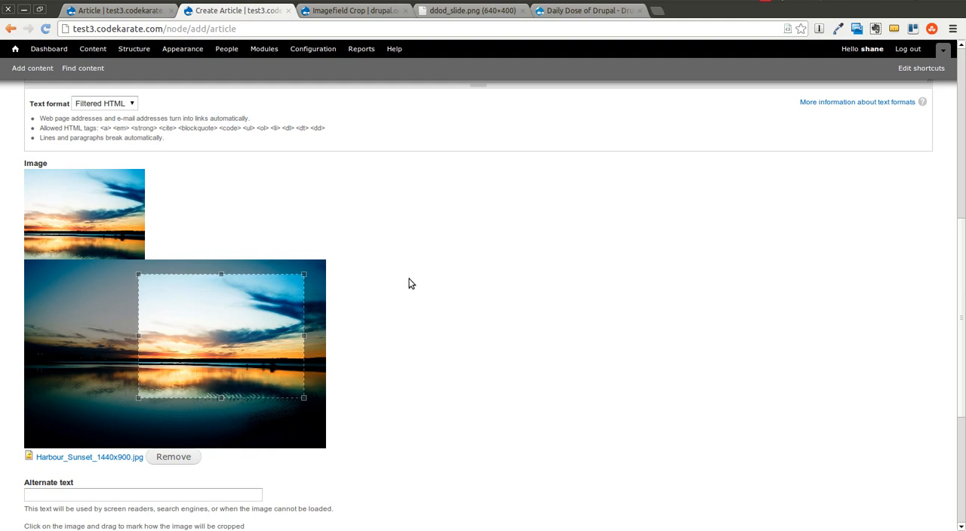
pyautogui.scroll(-3)
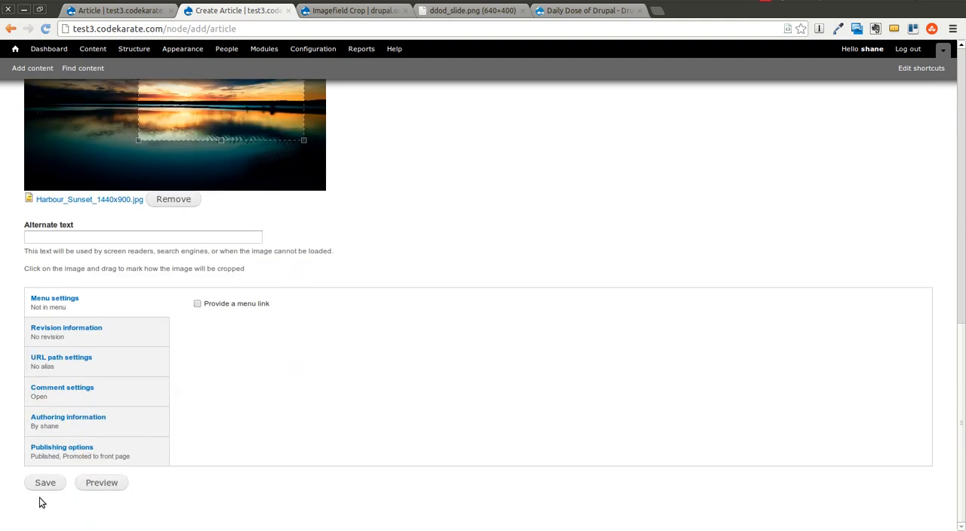
# Save Test Article 1 and scroll its page to inspect the cropped sunset image.
pyautogui.click(45, 483)
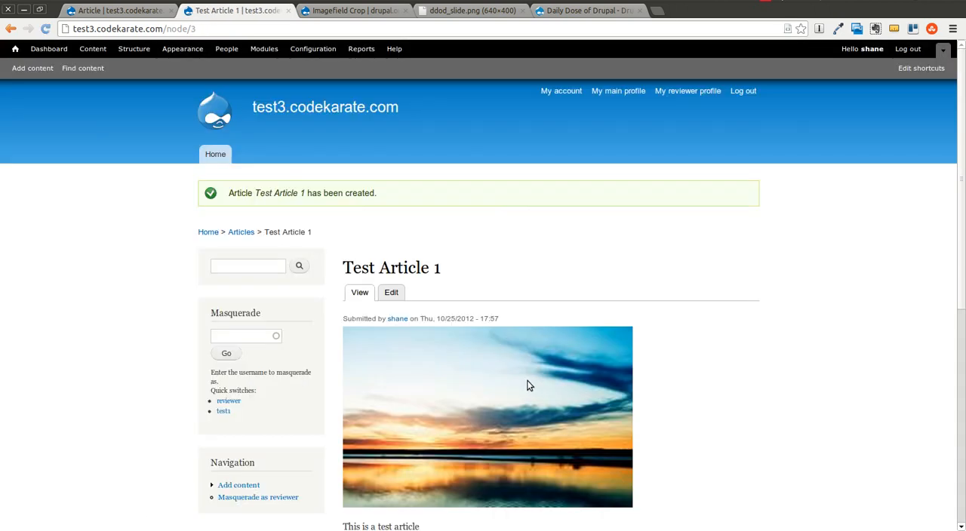
pyautogui.scroll(-3)
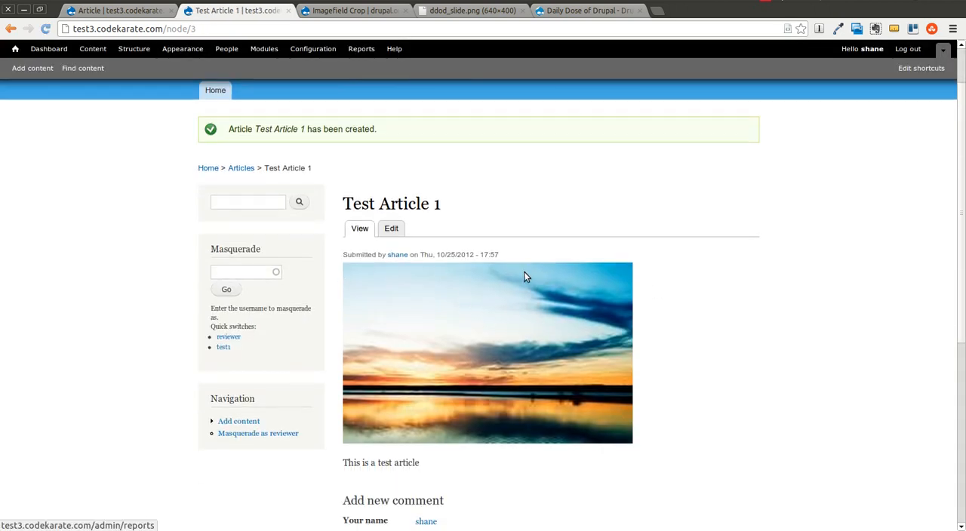
pyautogui.scroll(-3)
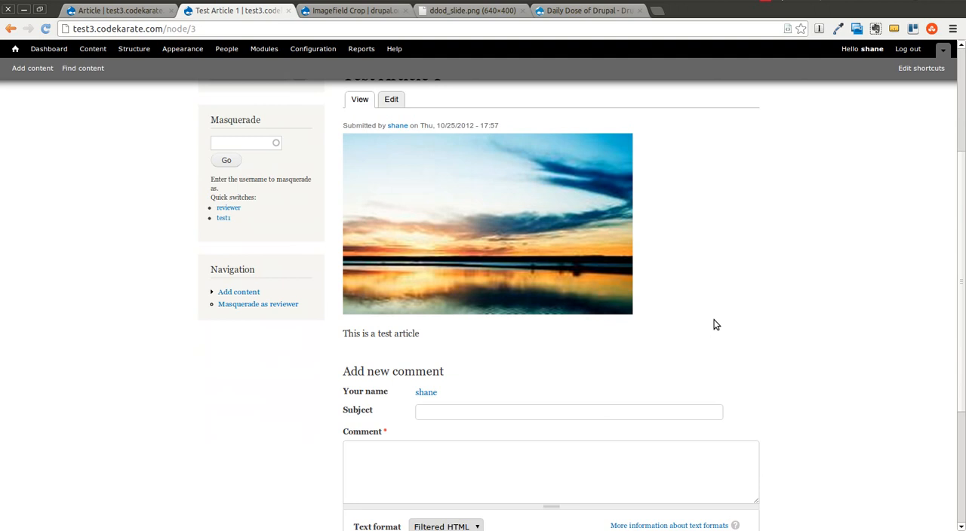
pyautogui.moveTo(729, 337)
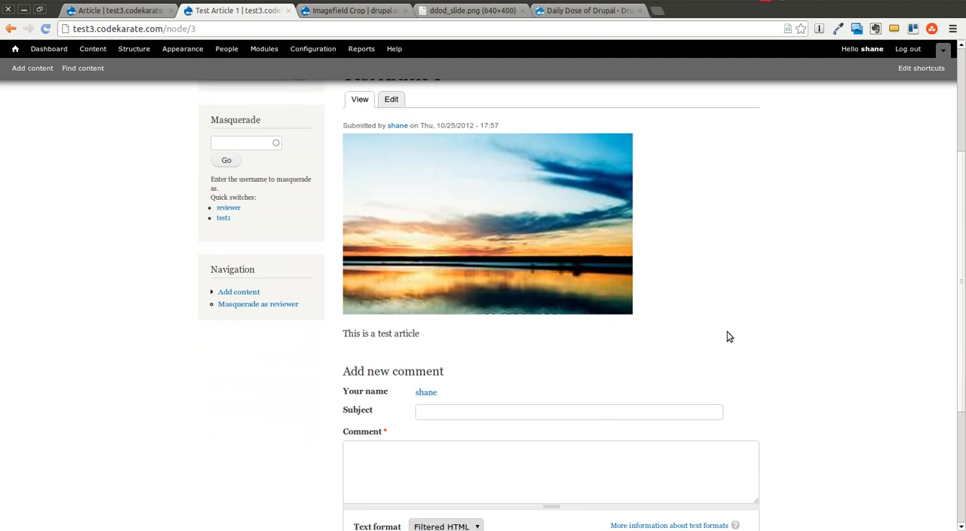
pyautogui.scroll(3)
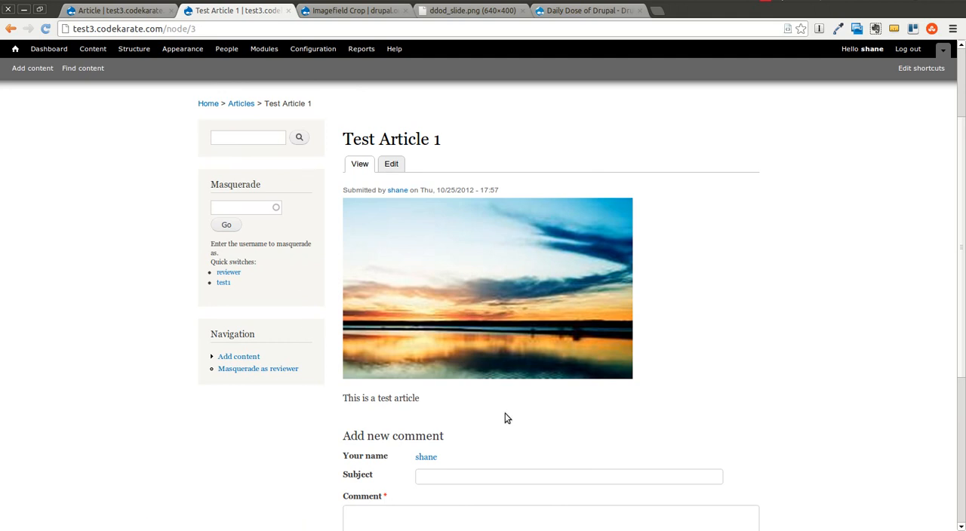
pyautogui.moveTo(465, 385)
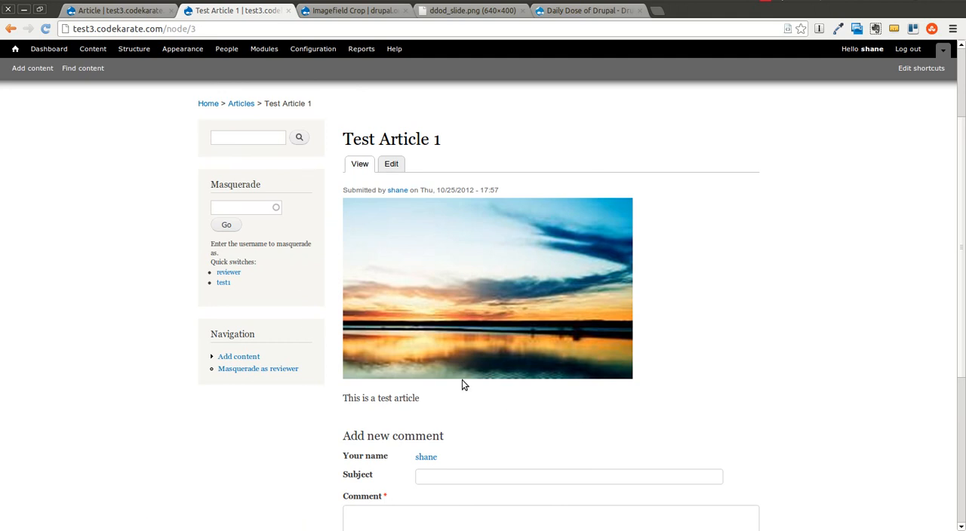
pyautogui.scroll(3)
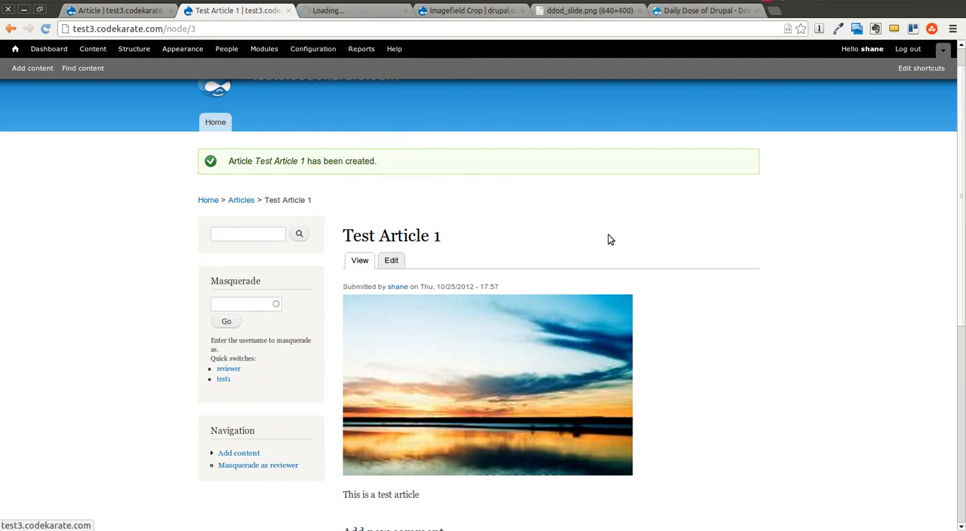
pyautogui.moveTo(385, 381)
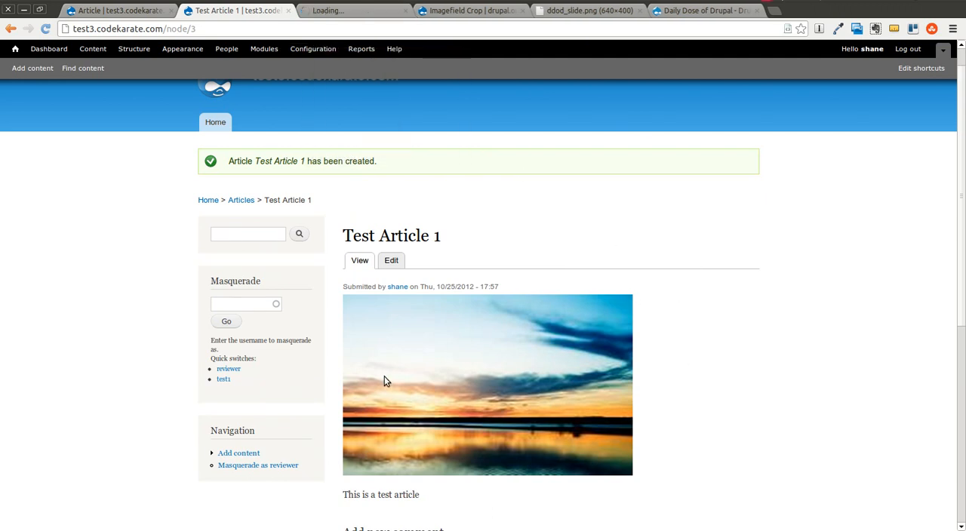
pyautogui.moveTo(614, 382)
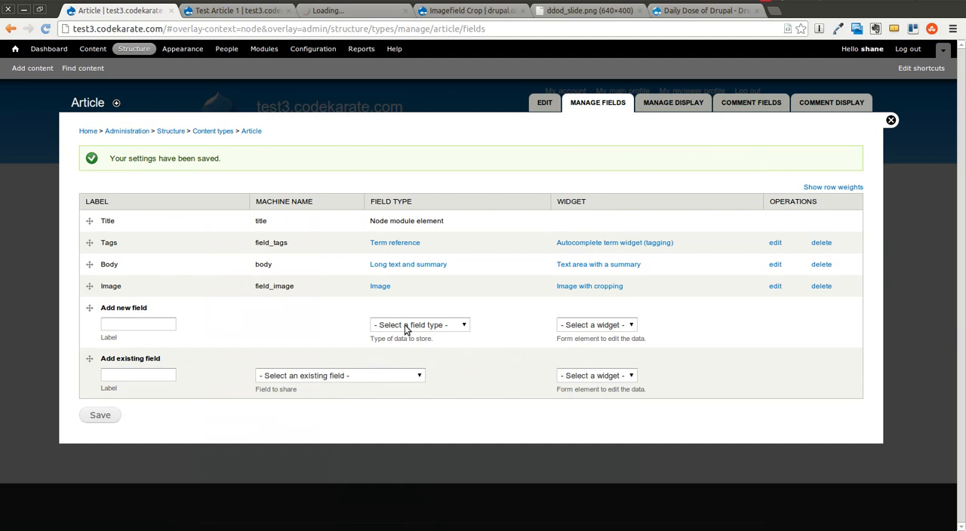
pyautogui.moveTo(777, 291)
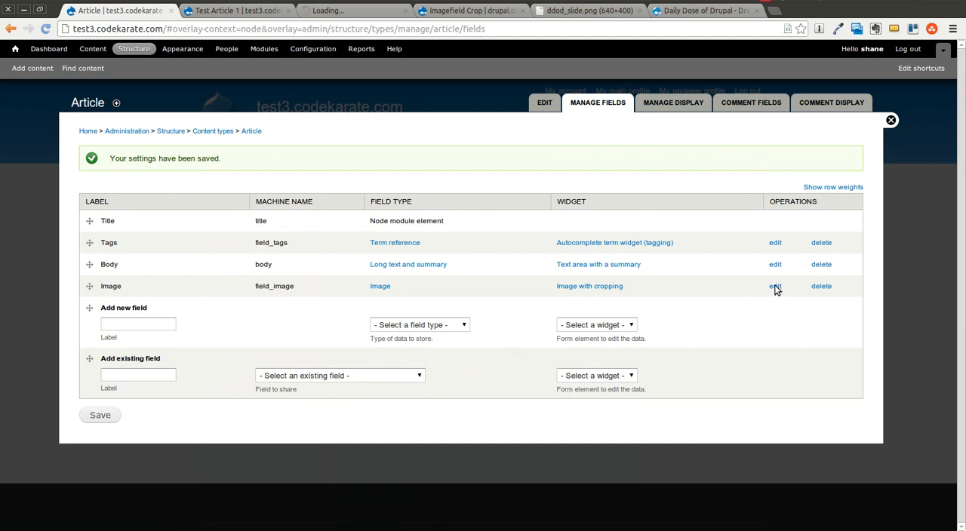
# Review the Article Image field settings and its 200 by 150 crop output resolution.
pyautogui.click(775, 287)
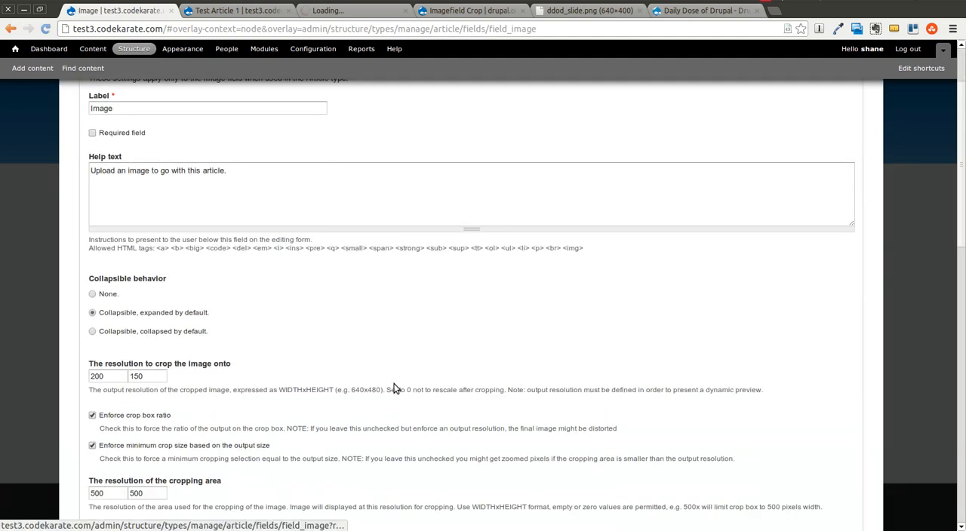
pyautogui.scroll(-3)
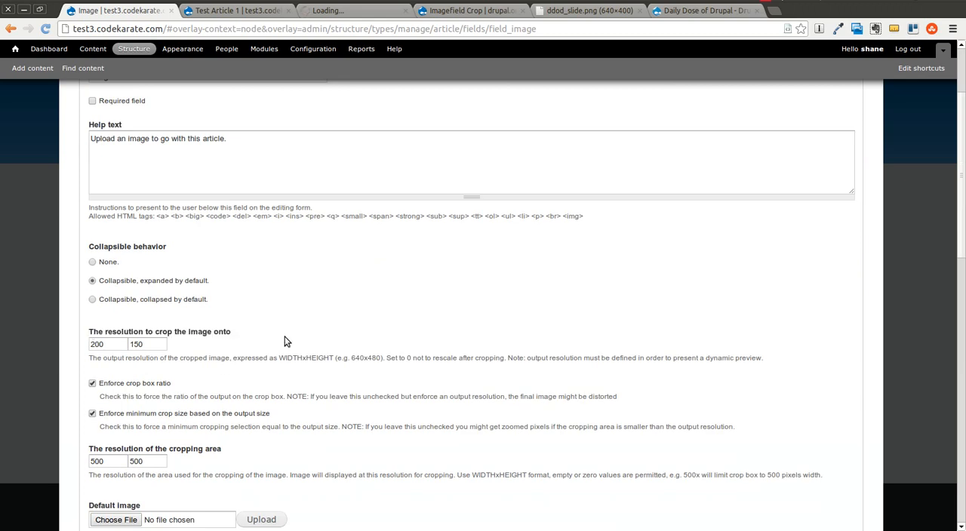
pyautogui.moveTo(166, 355)
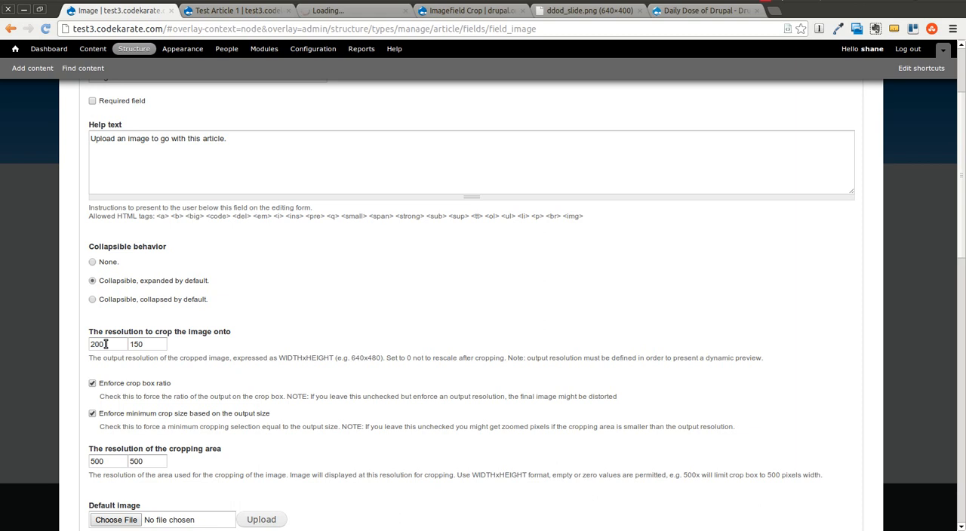
pyautogui.click(148, 344)
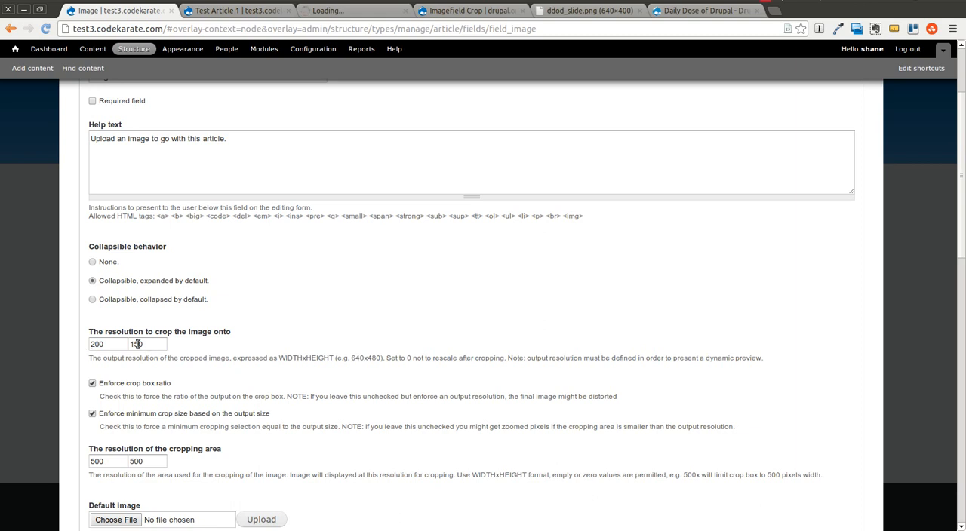
pyautogui.click(235, 9)
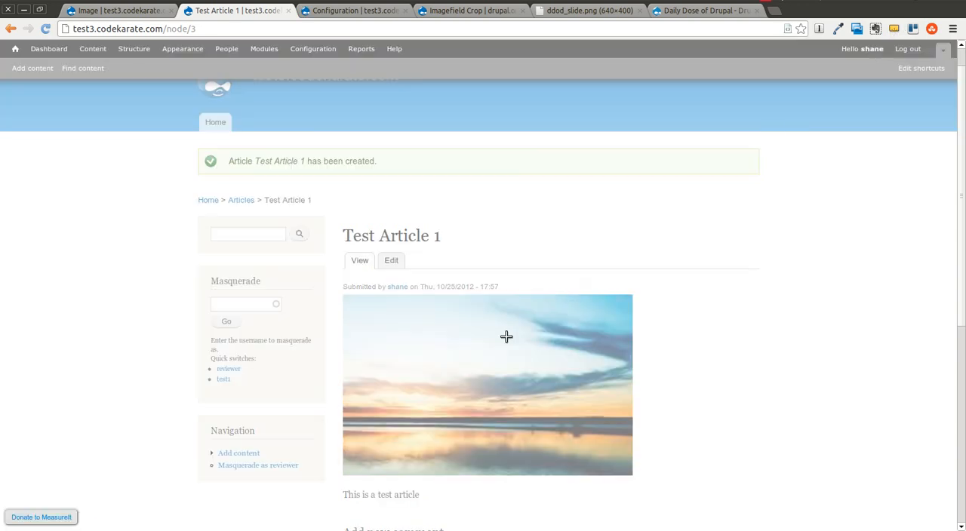
# Measure the sunset image's displayed size with MeasureIt, then dismiss the overlay.
pyautogui.moveTo(341, 296); pyautogui.dragTo(489, 404)
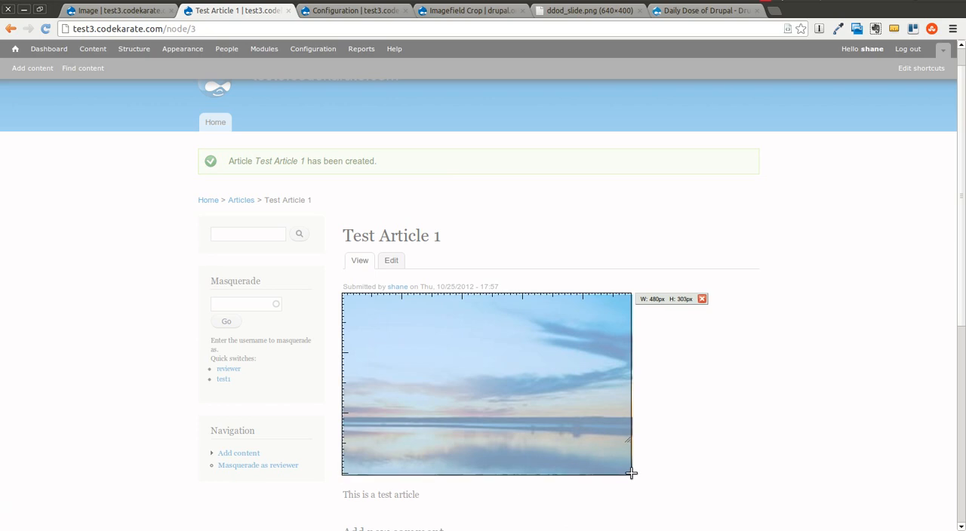
pyautogui.moveTo(631, 474); pyautogui.dragTo(631, 474)
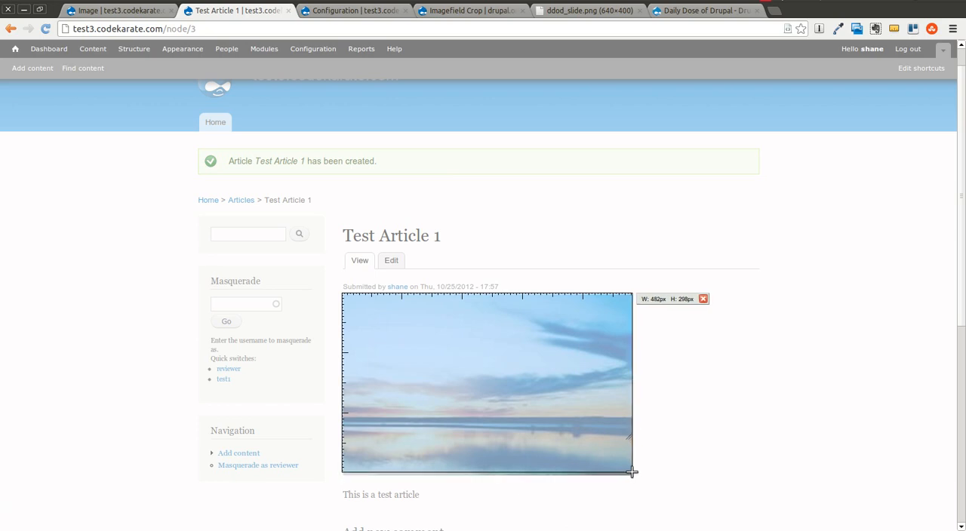
pyautogui.moveTo(682, 385)
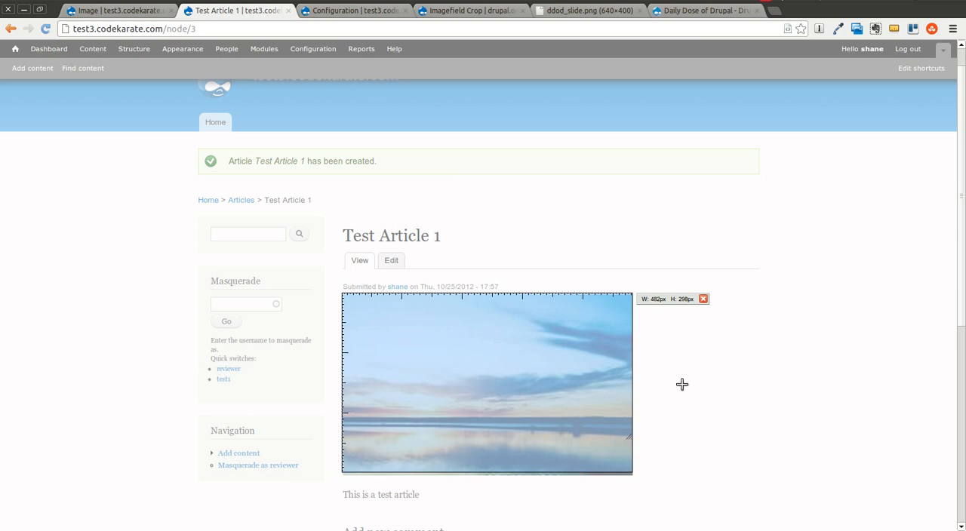
pyautogui.click(704, 299)
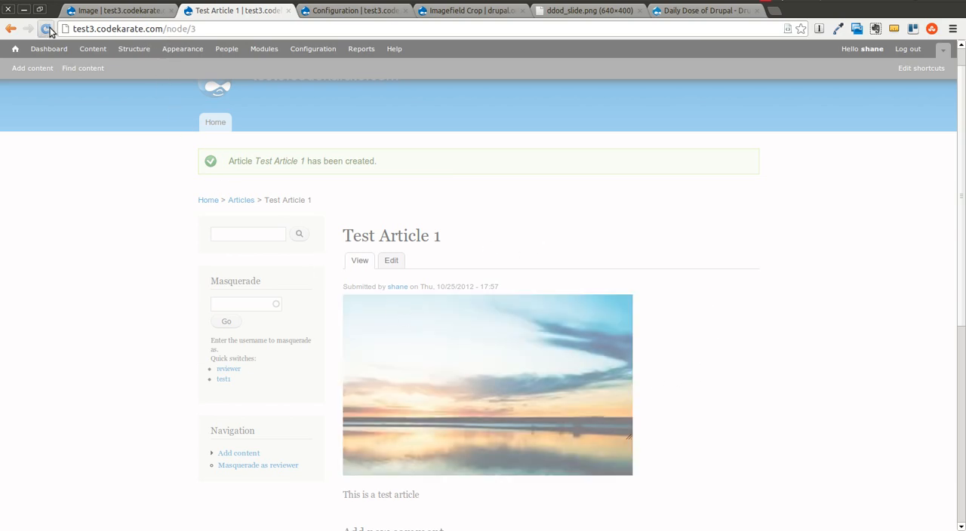
pyautogui.scroll(-3)
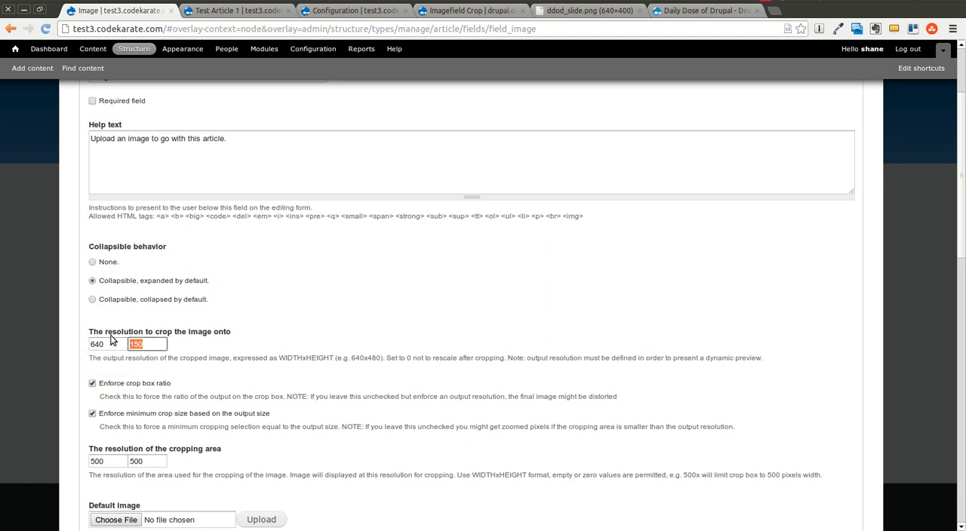
# Save the Image field settings with a 640 by 480 crop output resolution.
pyautogui.scroll(-3)
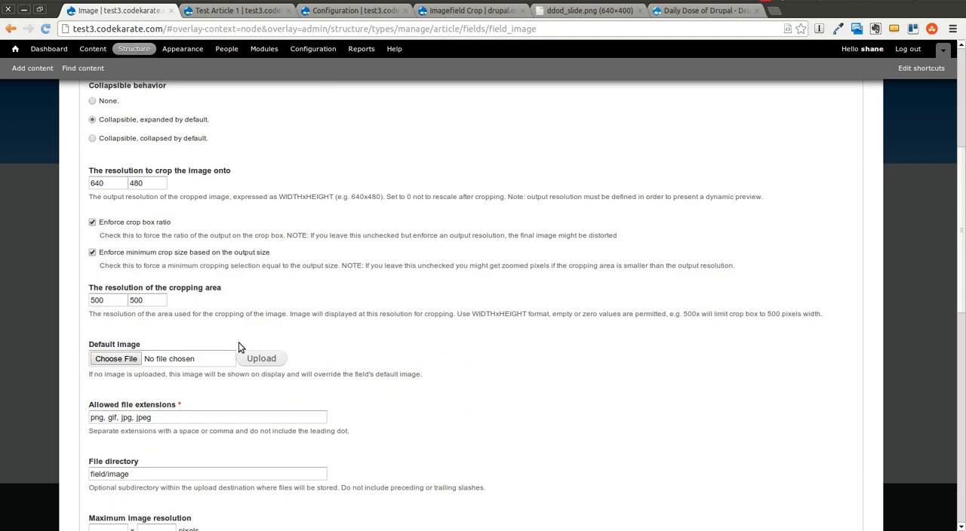
pyautogui.scroll(-3)
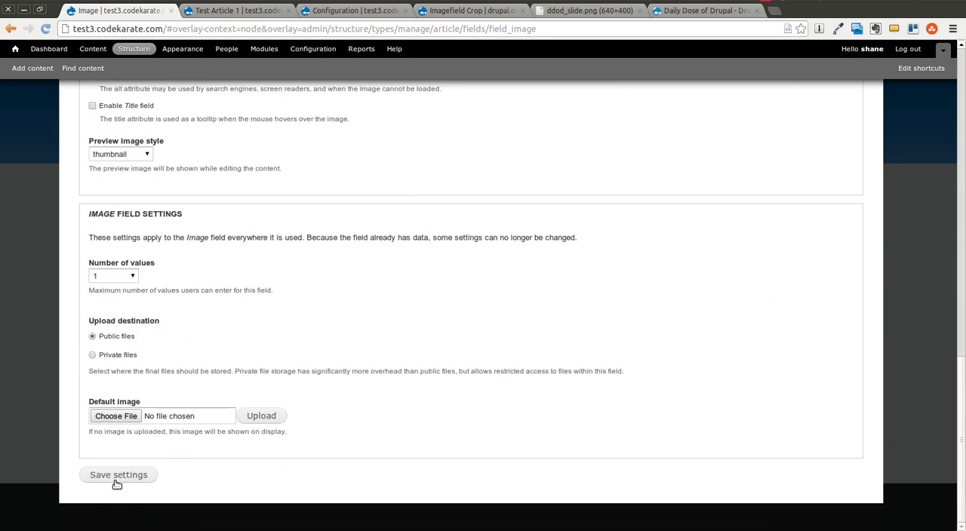
pyautogui.click(118, 474)
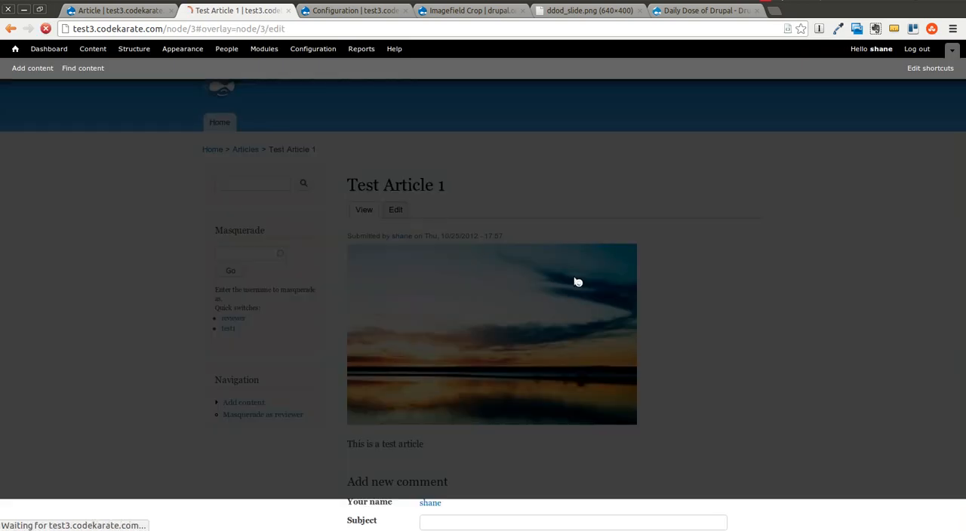
# Widen the crop region over the sunset image and save Test Article 1.
pyautogui.click(395, 210)
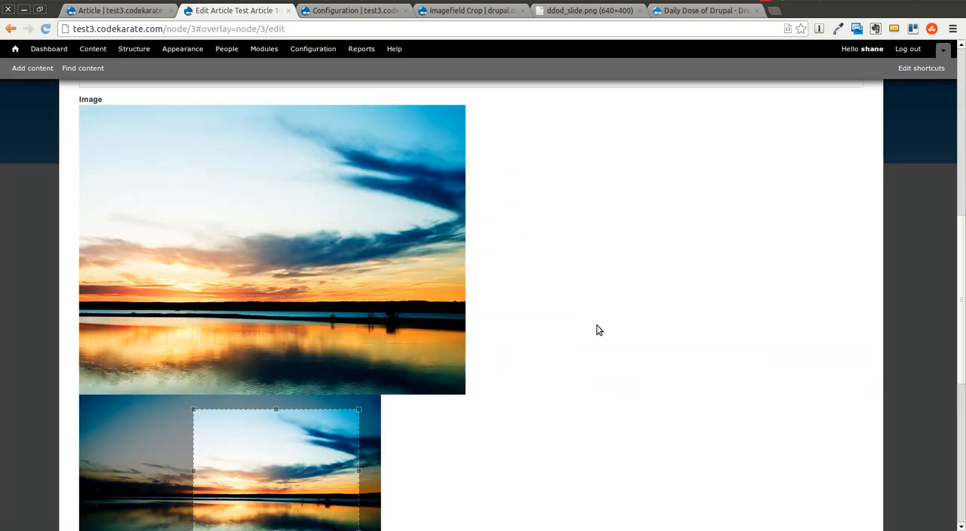
pyautogui.scroll(-3)
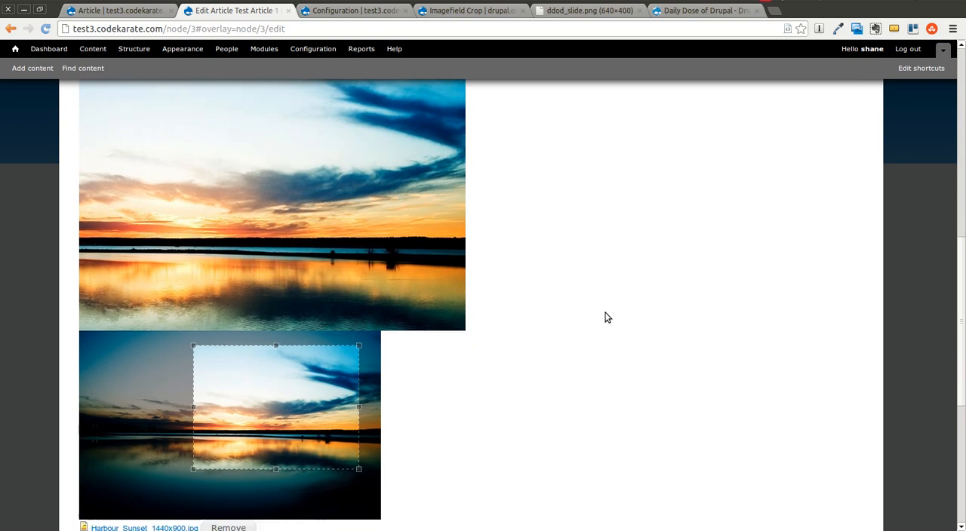
pyautogui.moveTo(275, 406); pyautogui.dragTo(160, 395)
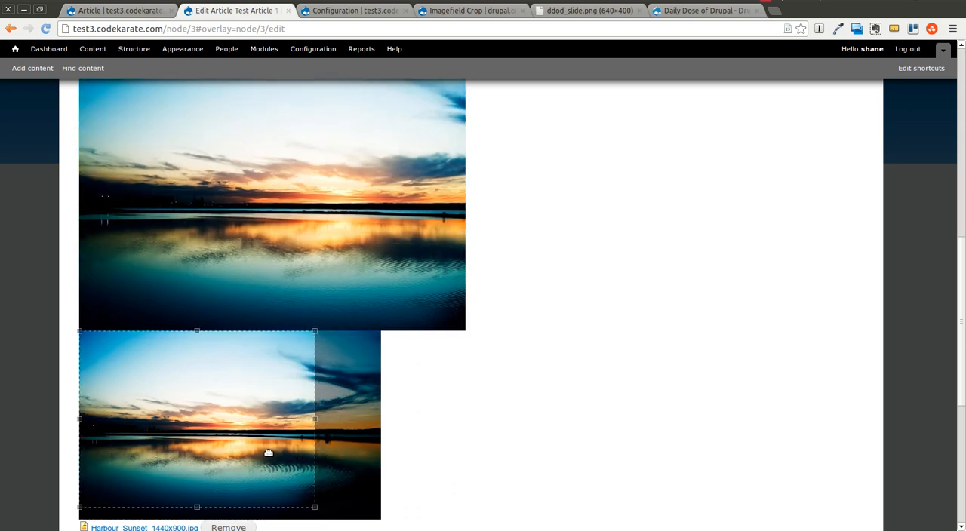
pyautogui.scroll(-3)
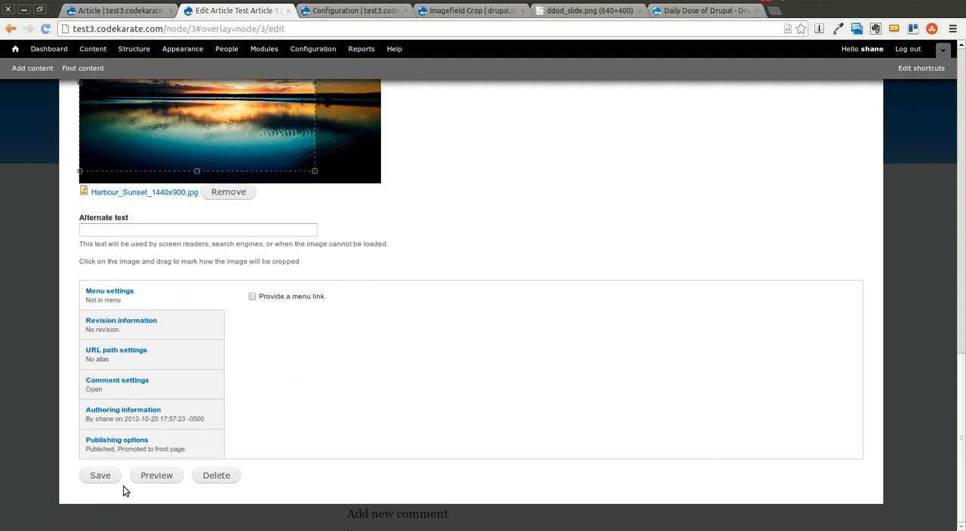
pyautogui.click(100, 476)
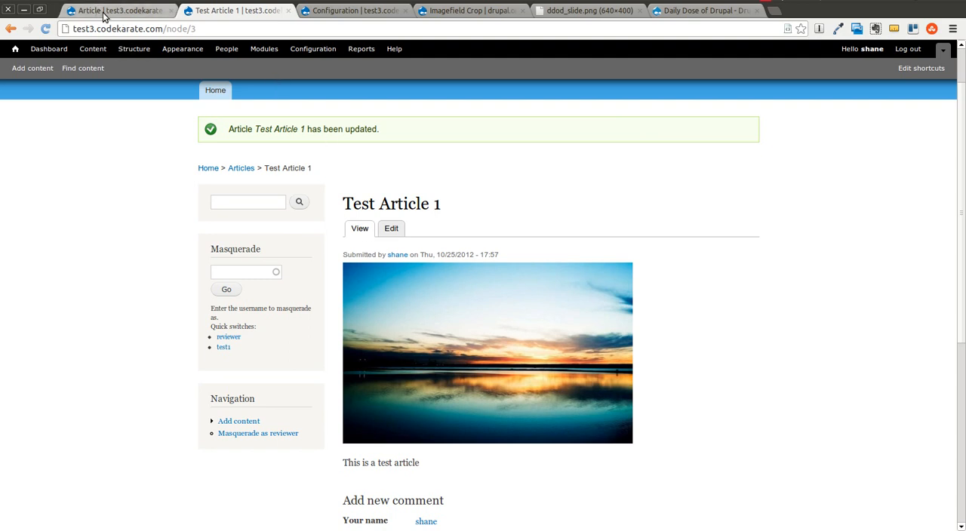
# Review the configuration overview and the Article content type's display settings.
pyautogui.click(312, 48)
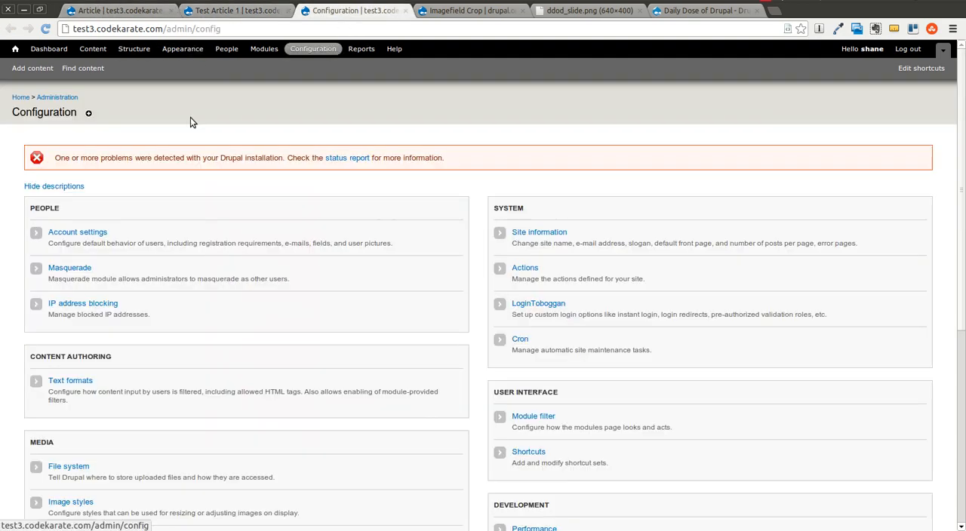
pyautogui.scroll(-3)
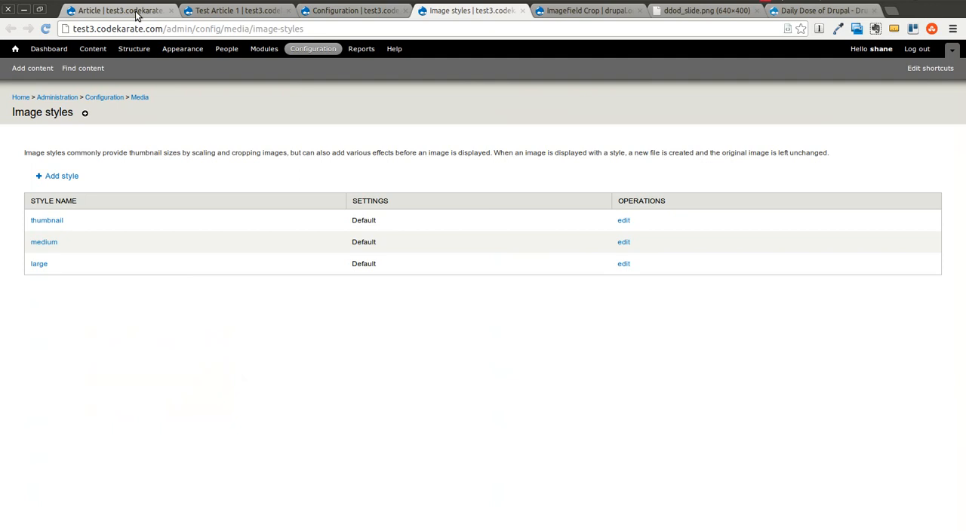
pyautogui.click(118, 9)
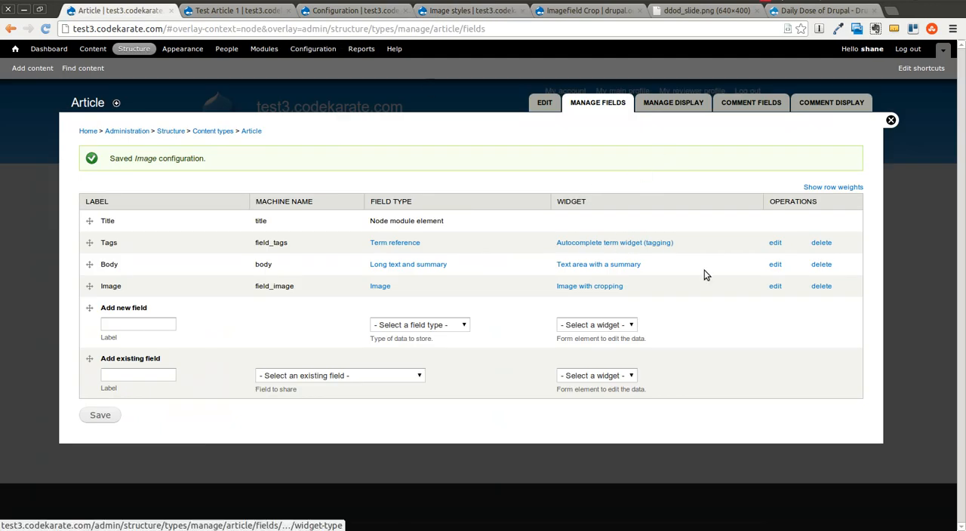
pyautogui.click(673, 102)
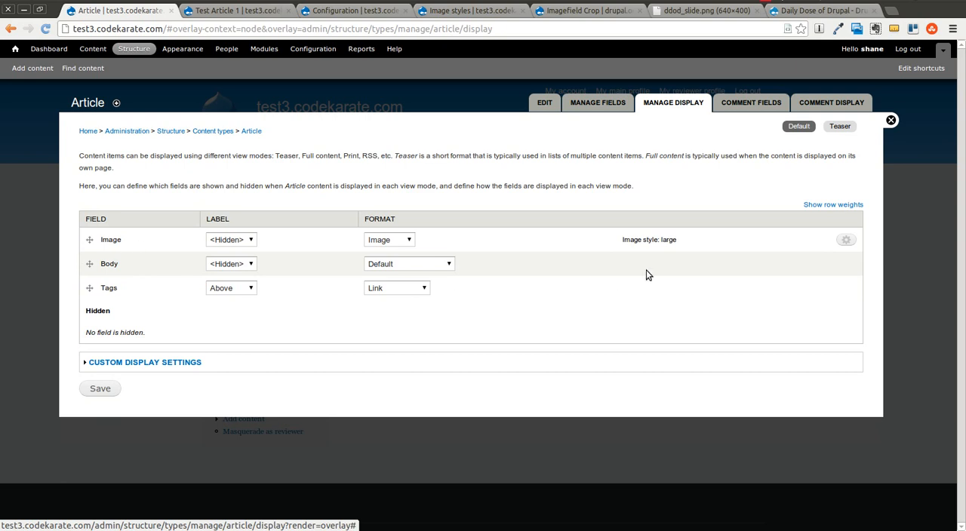
pyautogui.click(845, 238)
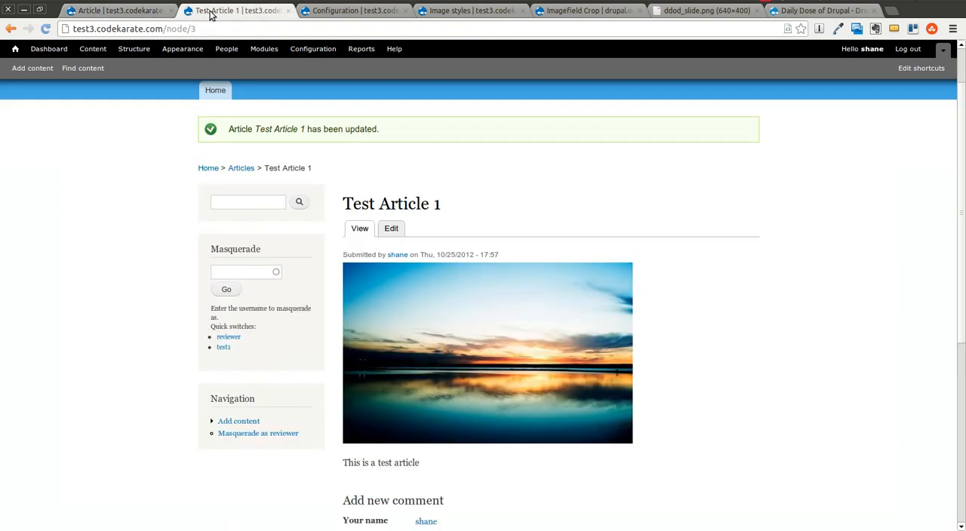
# Edit the large image style from the Image styles list.
pyautogui.click(471, 11)
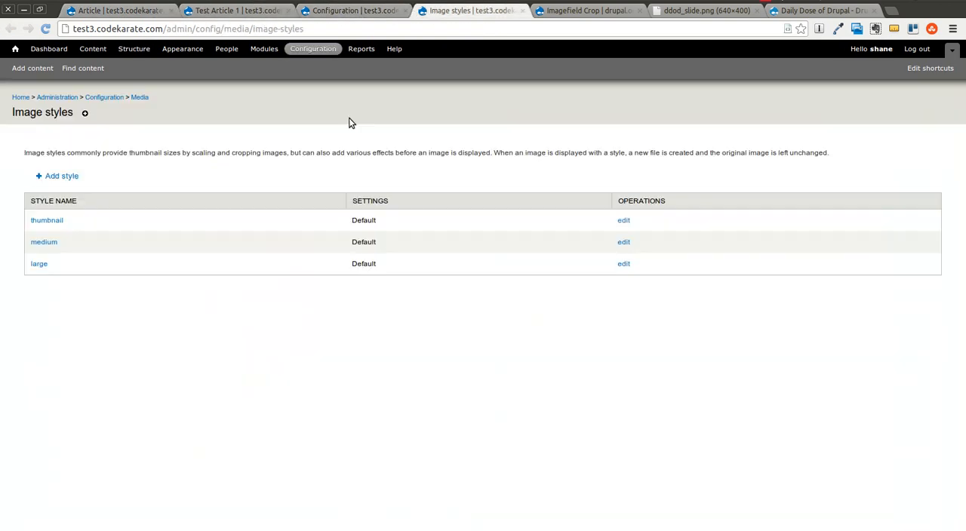
pyautogui.moveTo(622, 262)
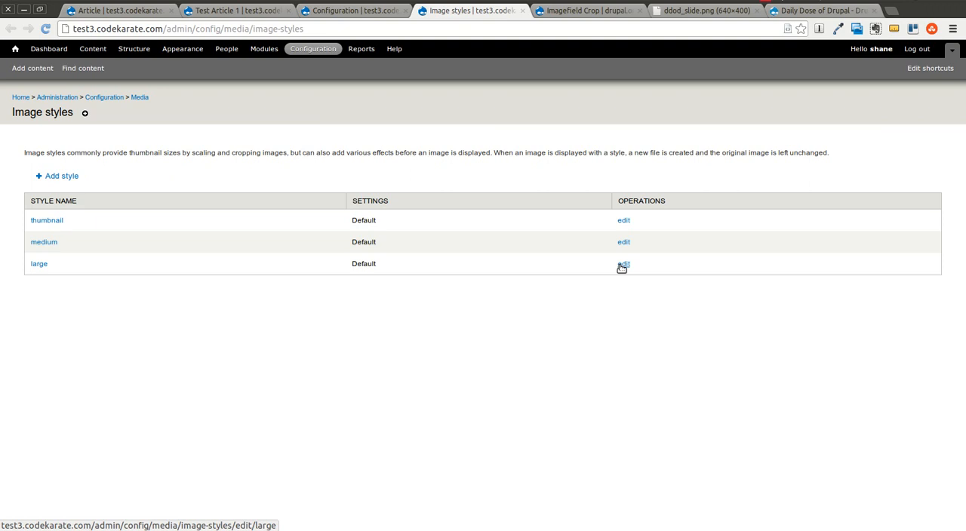
pyautogui.moveTo(60, 176)
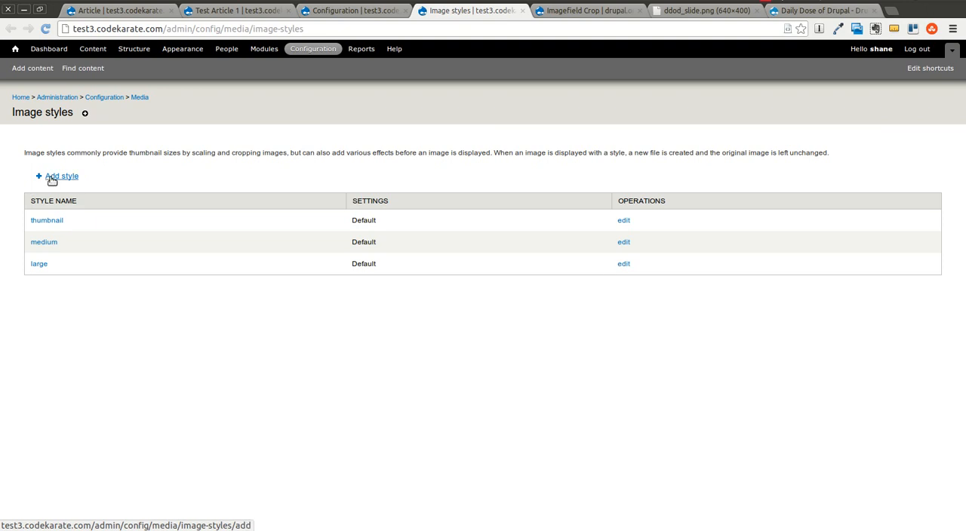
pyautogui.moveTo(633, 269)
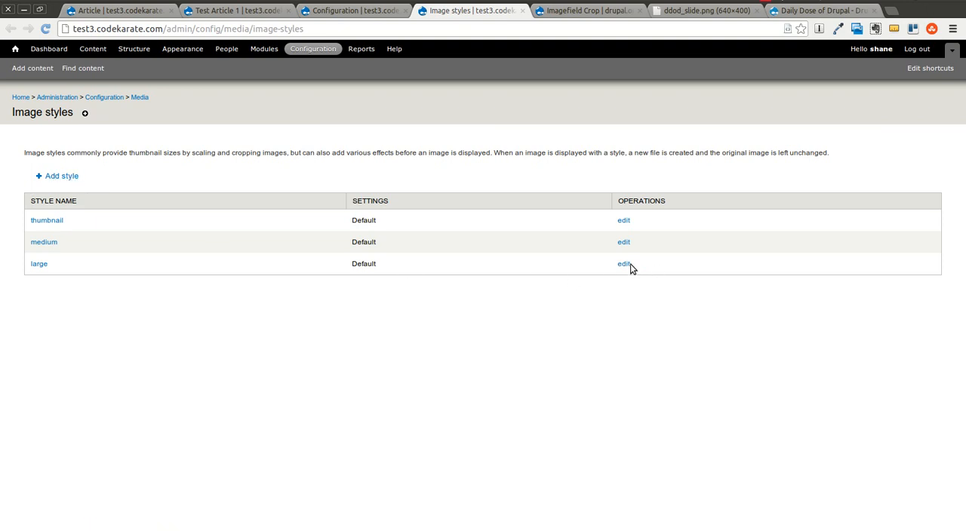
pyautogui.click(622, 263)
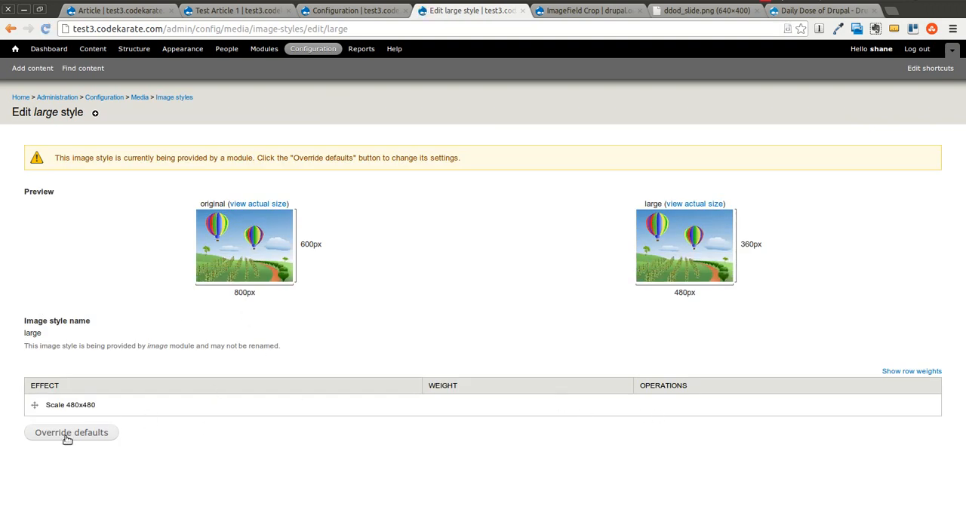
# Override the large style's scale effect to width 640 with no height and update it.
pyautogui.click(71, 431)
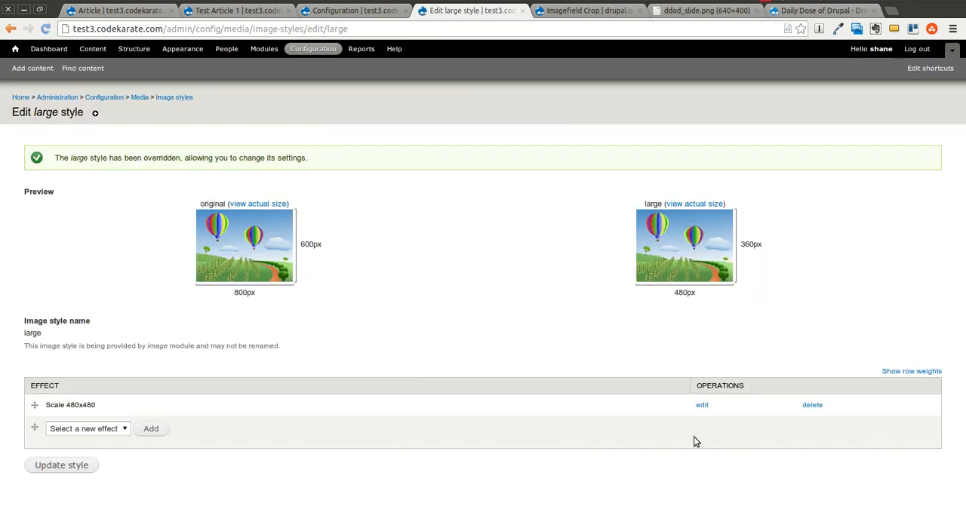
pyautogui.click(702, 405)
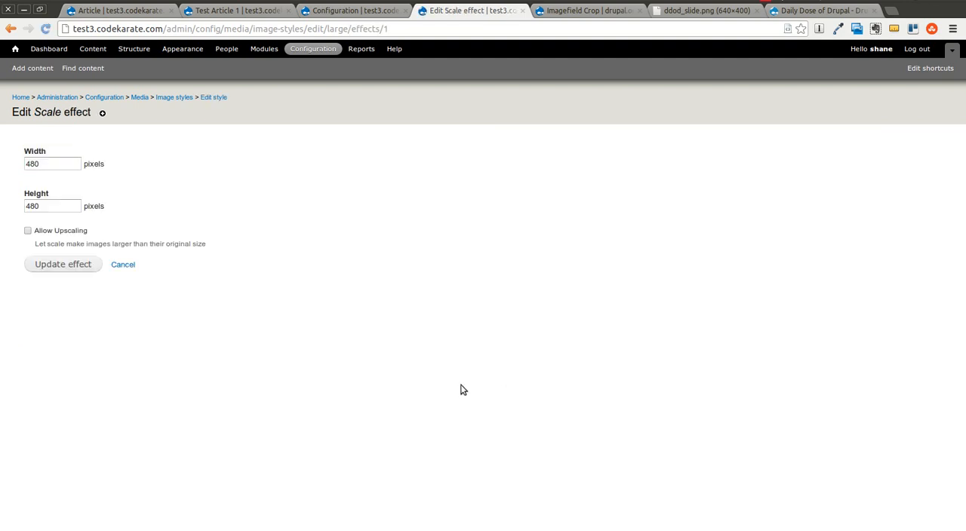
pyautogui.tripleClick(52, 205)
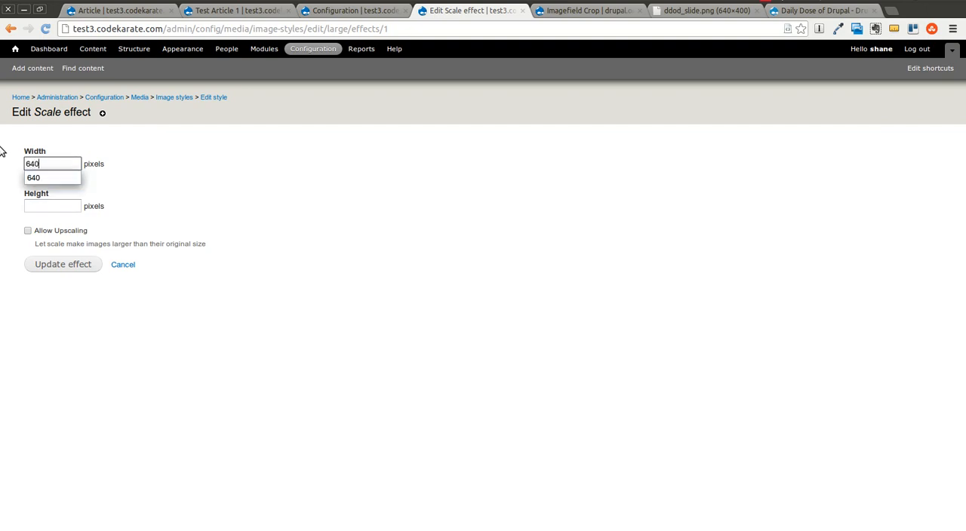
pyautogui.click(51, 205)
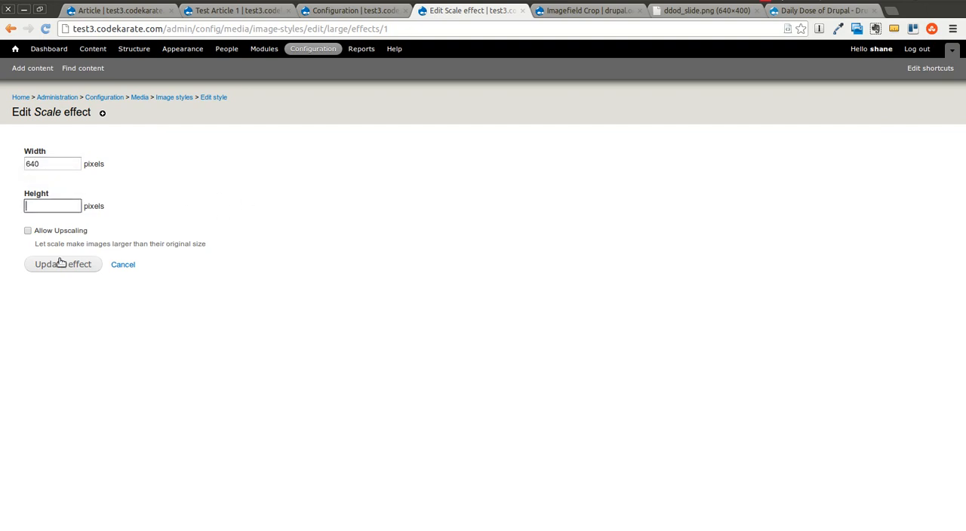
pyautogui.tripleClick(51, 163)
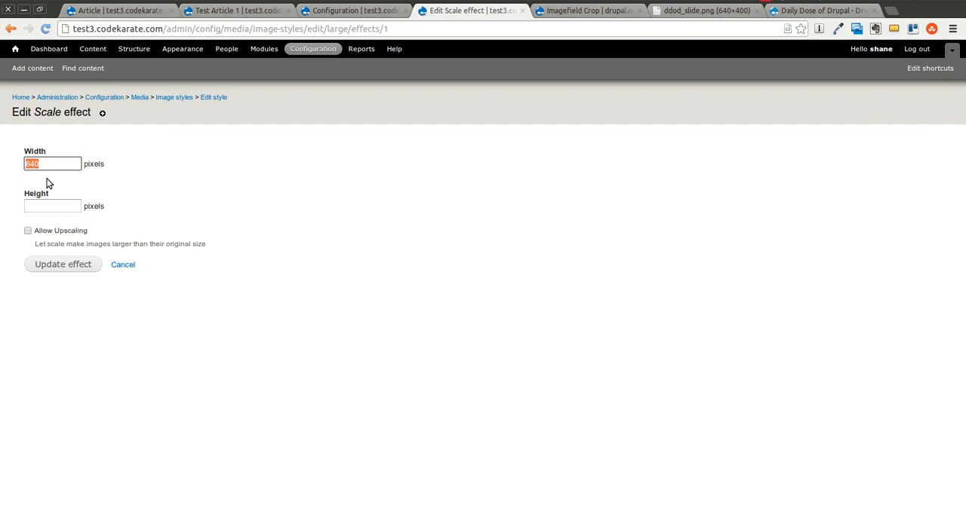
pyautogui.click(52, 206)
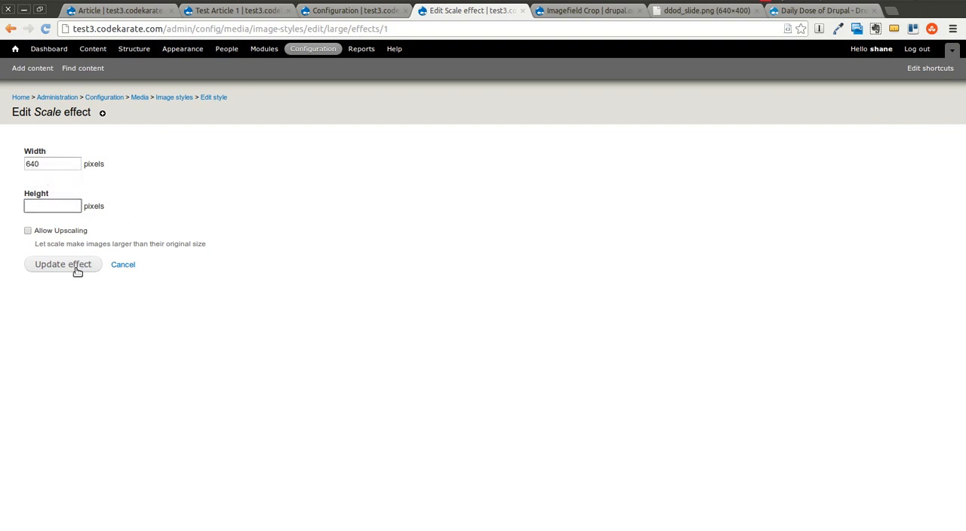
pyautogui.click(63, 264)
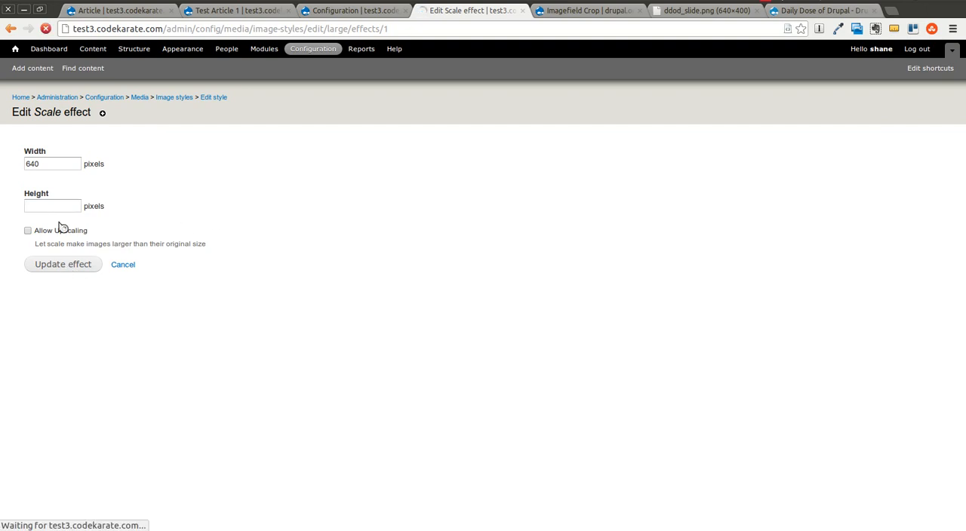
pyautogui.click(64, 264)
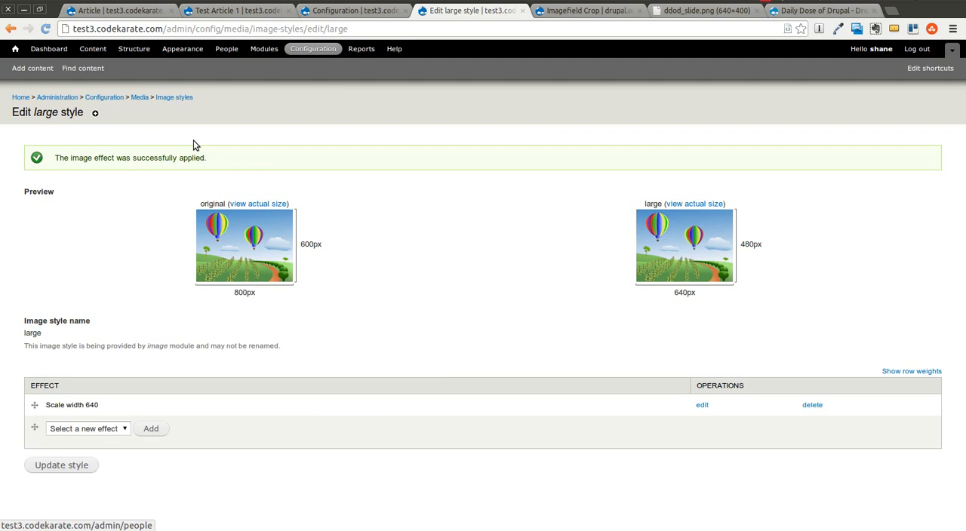
pyautogui.click(234, 9)
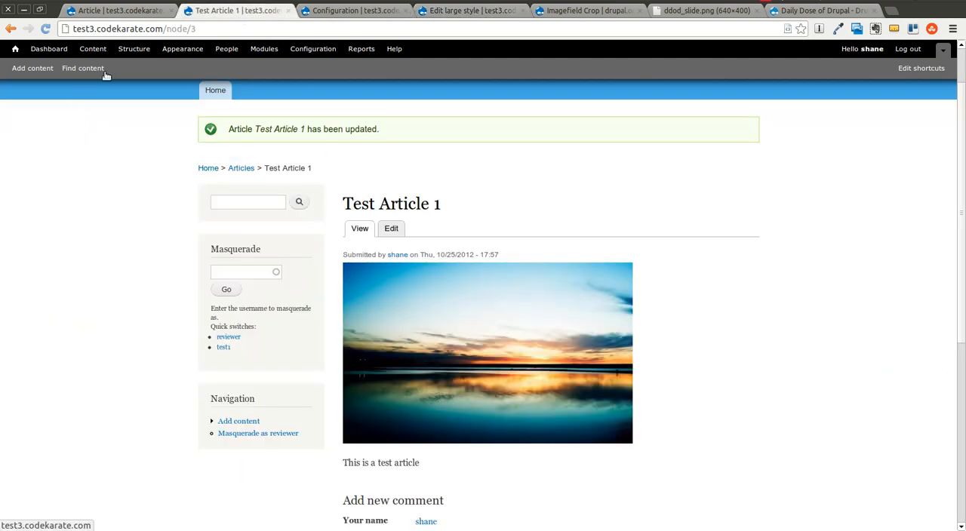
# Check Test Article 1's larger image, then view the configuration overview's Media section.
pyautogui.click(468, 9)
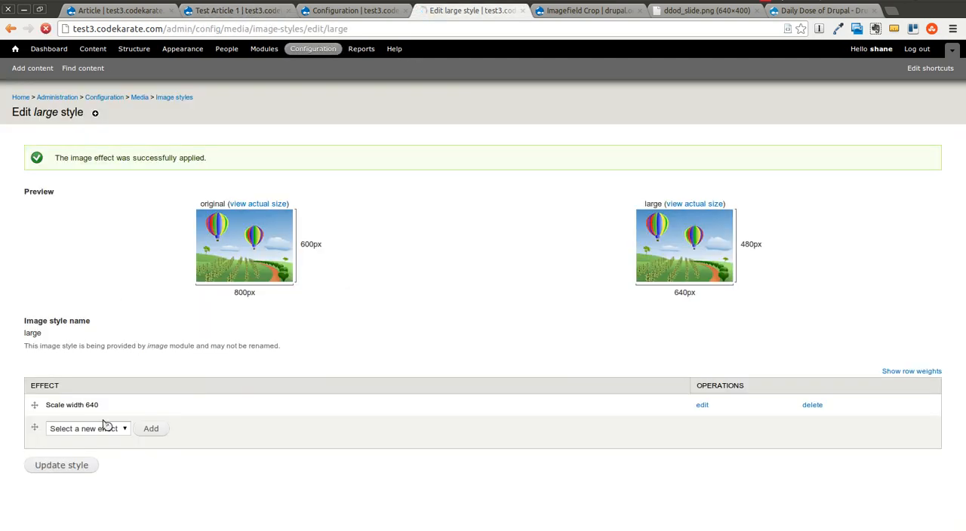
pyautogui.click(355, 9)
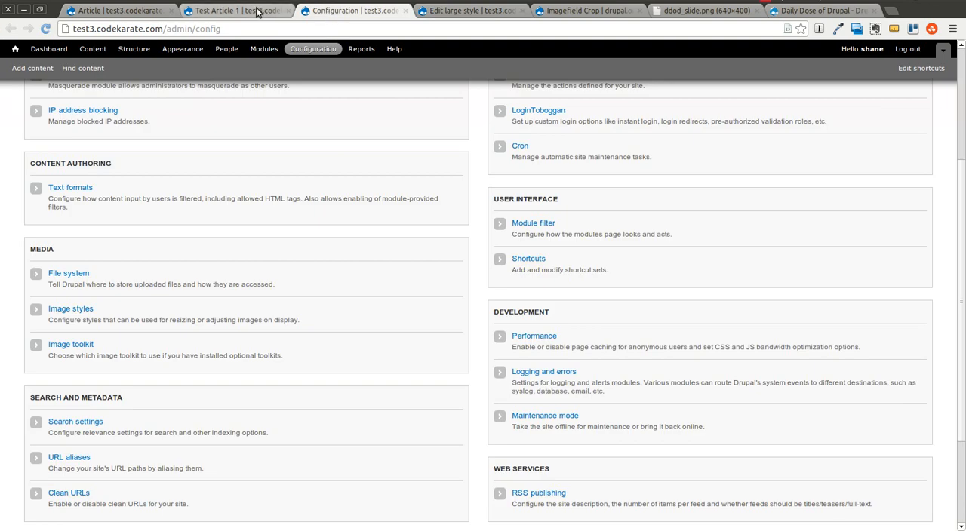
pyautogui.click(234, 10)
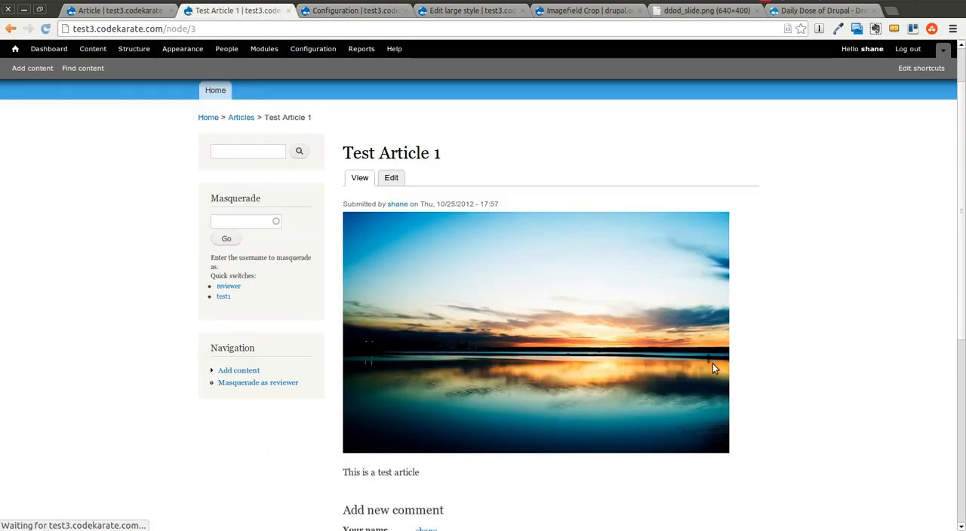
pyautogui.moveTo(577, 433)
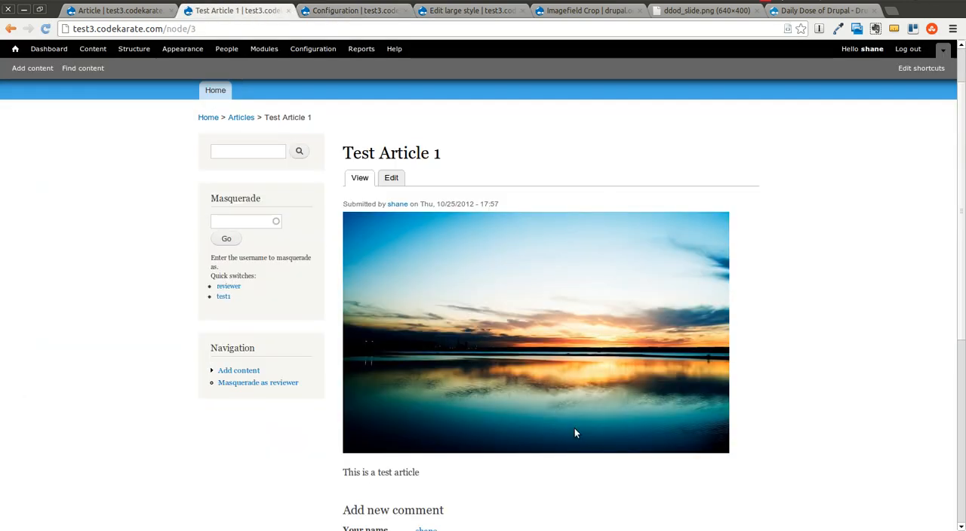
pyautogui.moveTo(471, 444)
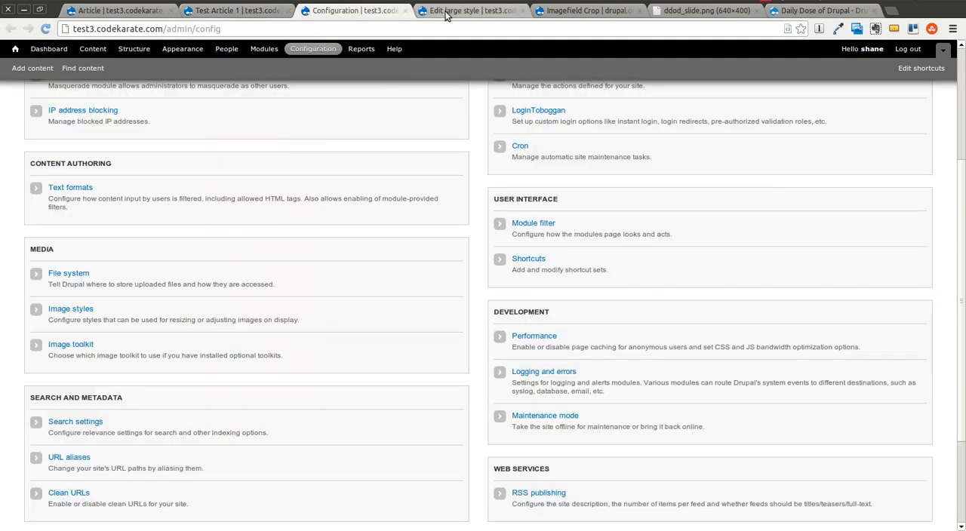
pyautogui.scroll(-3)
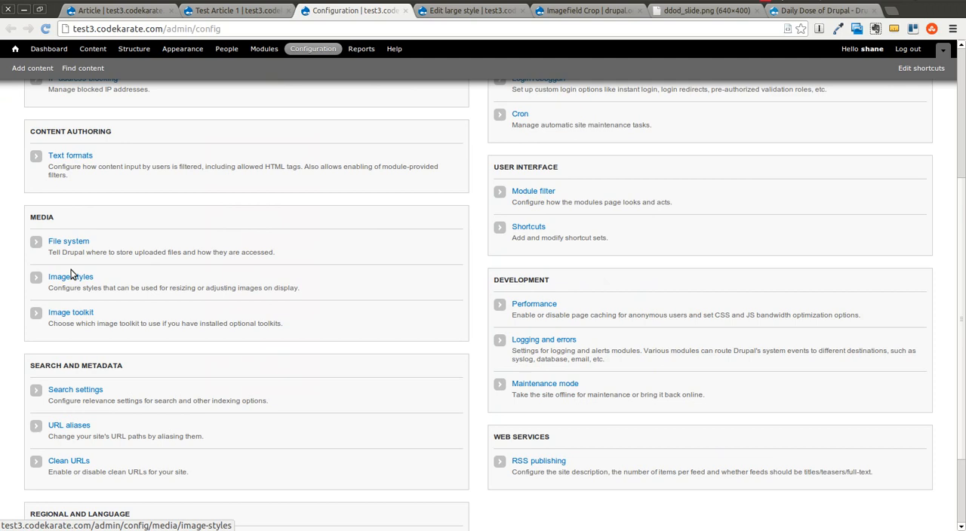
# Save the Image toolkit with JPEG quality 100 and return to Test Article 1.
pyautogui.click(71, 311)
pyautogui.write('100')
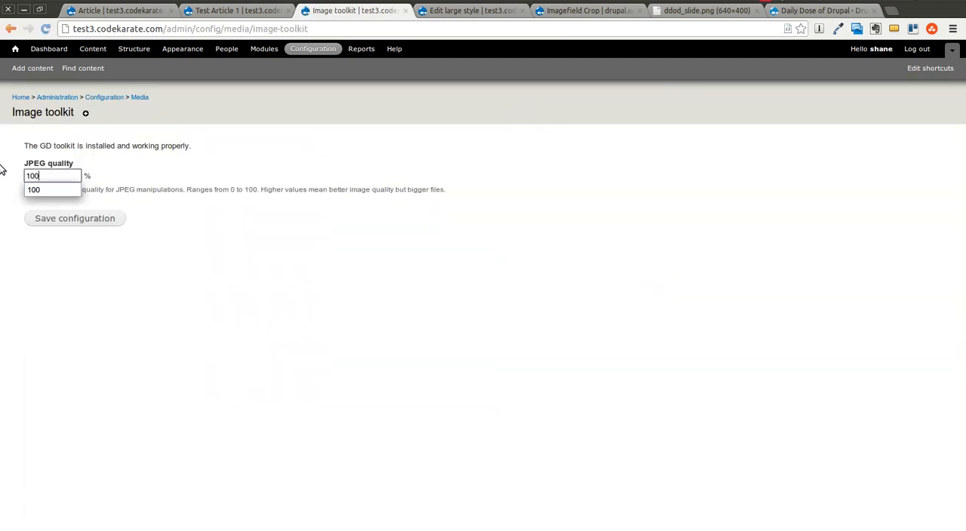
pyautogui.click(74, 218)
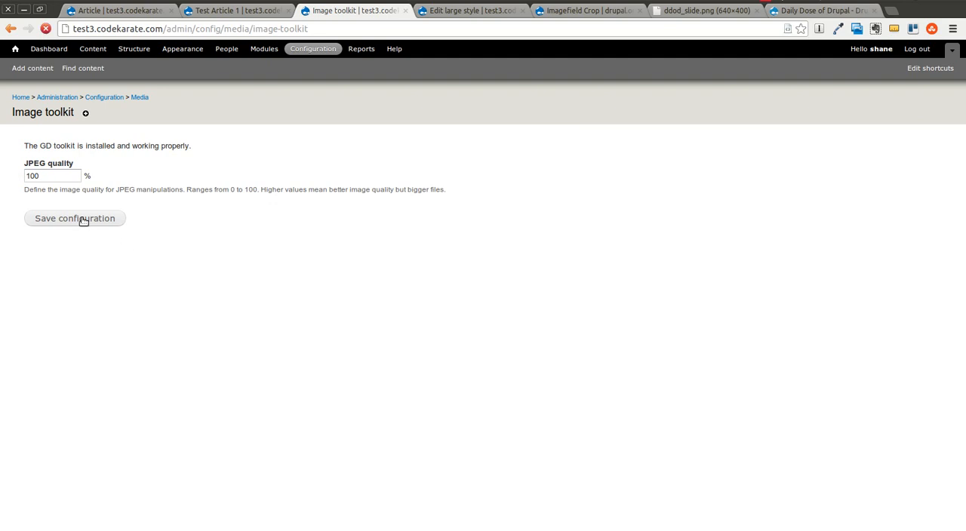
pyautogui.click(74, 218)
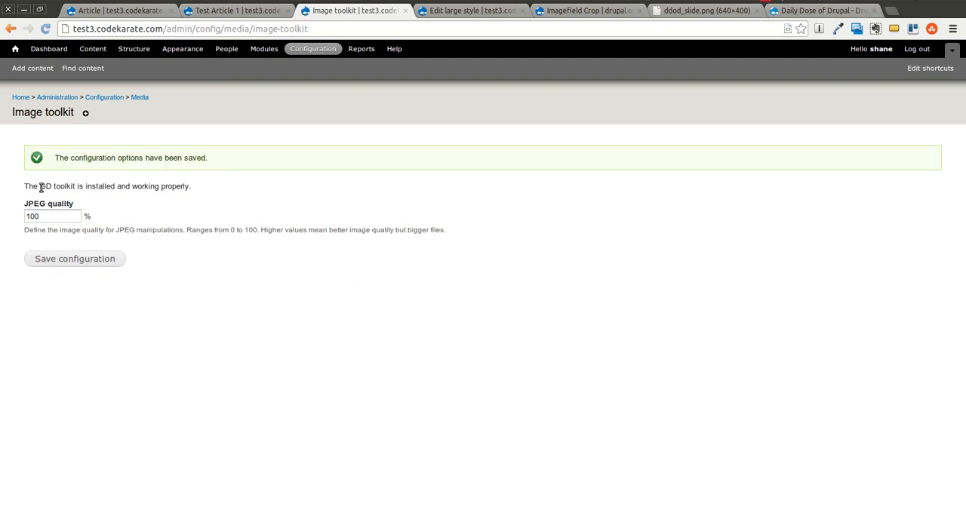
pyautogui.moveTo(220, 193)
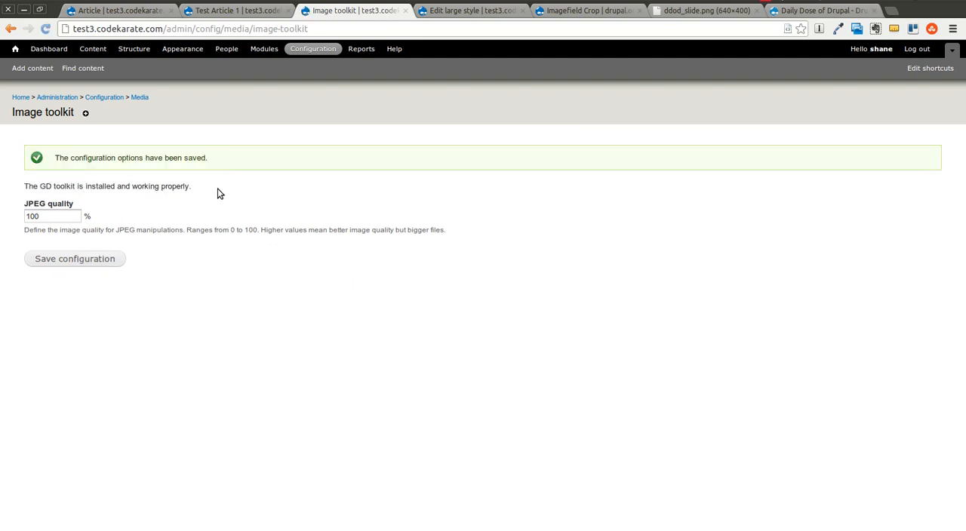
pyautogui.moveTo(88, 219)
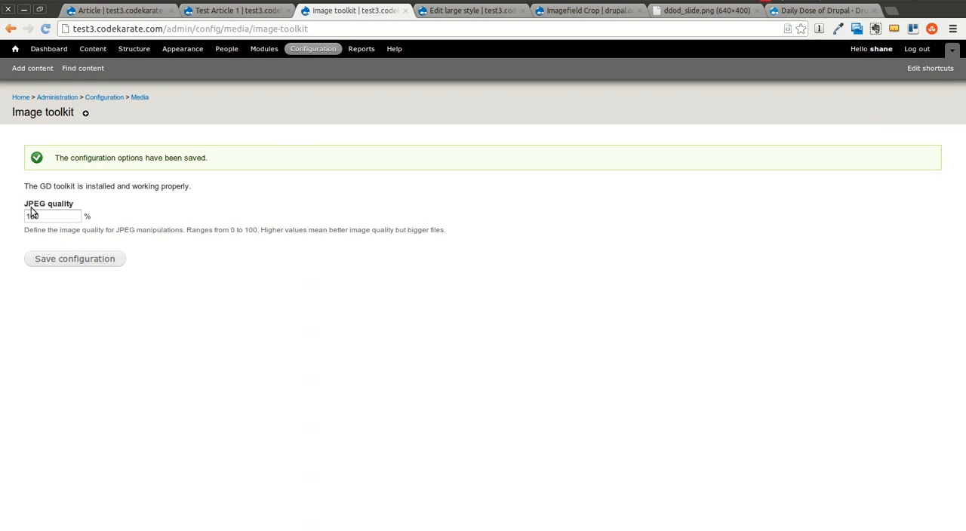
pyautogui.click(234, 9)
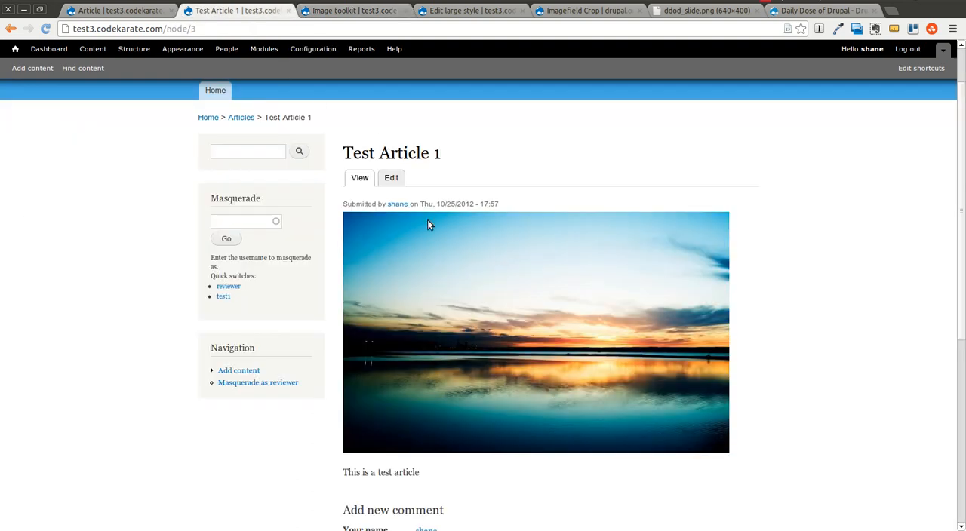
pyautogui.moveTo(391, 178)
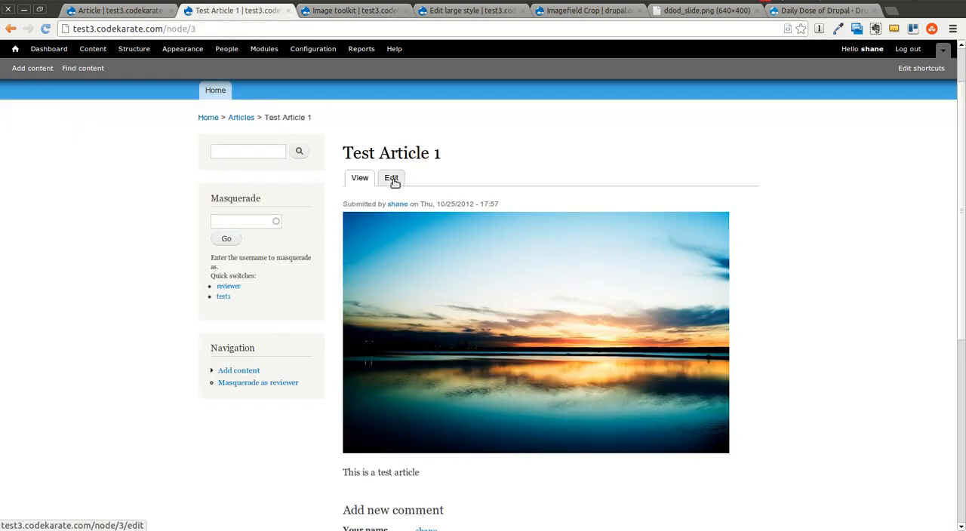
# Edit Test Article 1 and scroll to the bottom of its form to re-save it.
pyautogui.click(391, 179)
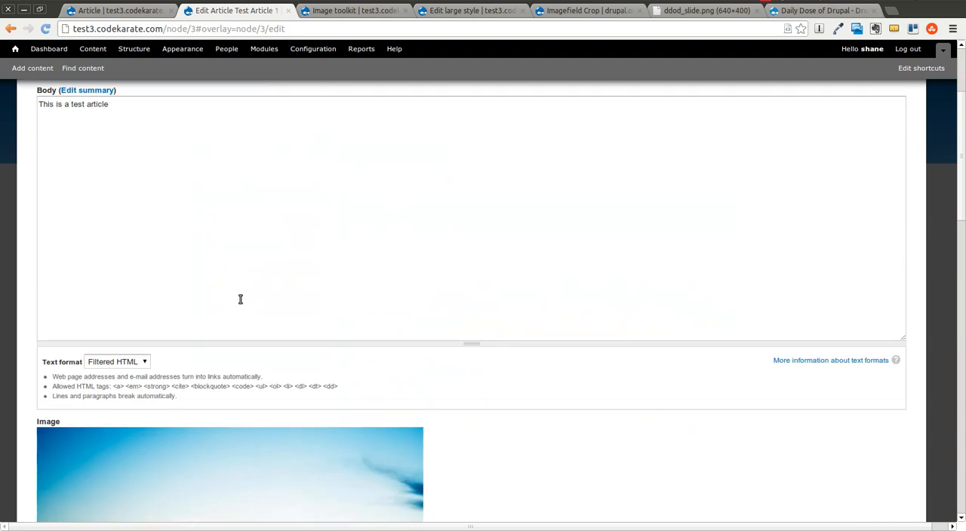
pyautogui.scroll(-3)
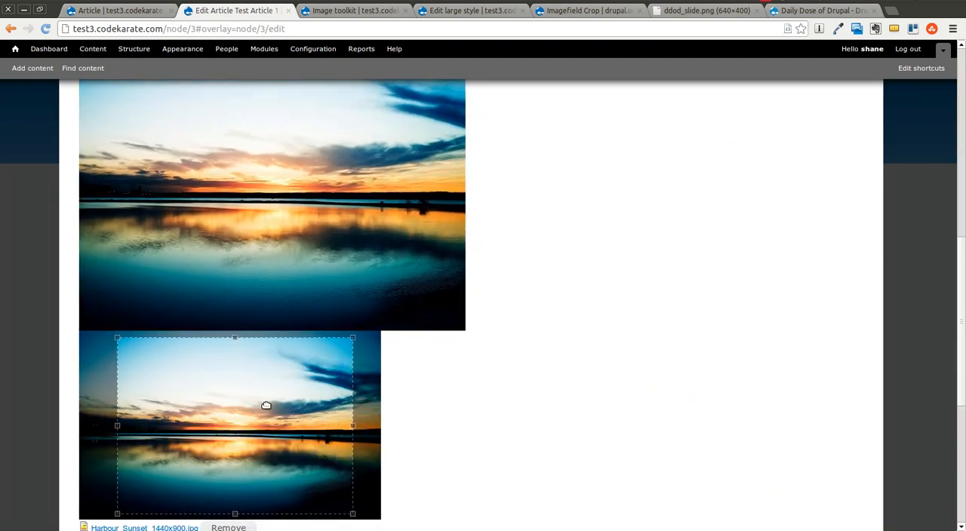
pyautogui.scroll(-3)
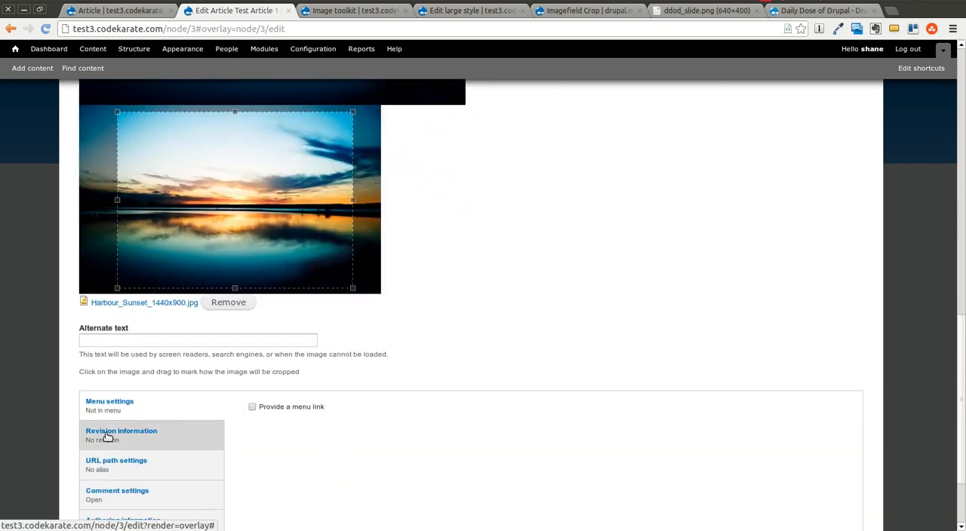
pyautogui.scroll(-3)
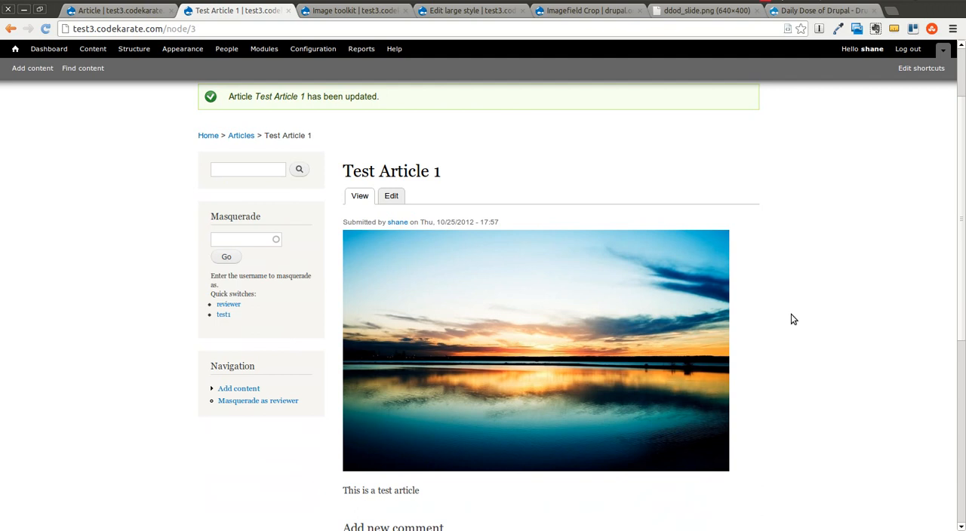
pyautogui.moveTo(715, 392)
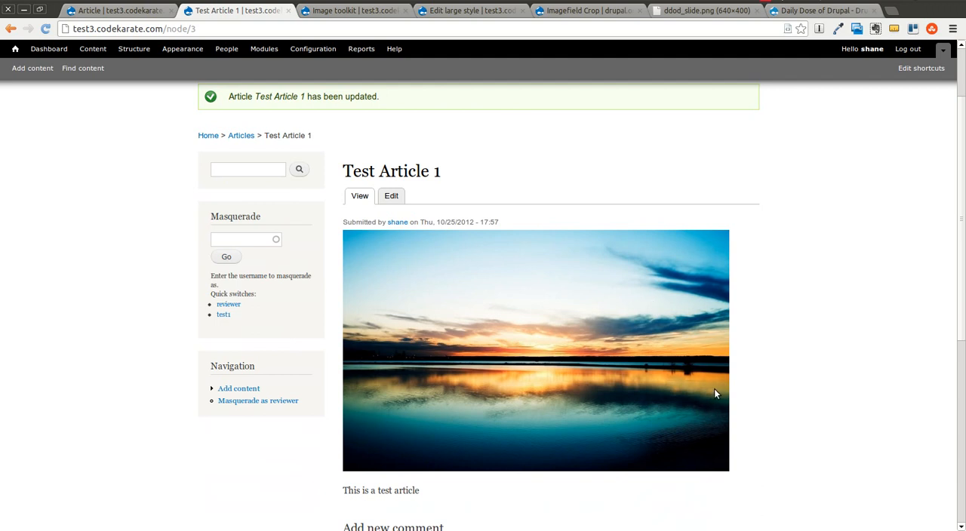
pyautogui.moveTo(671, 294)
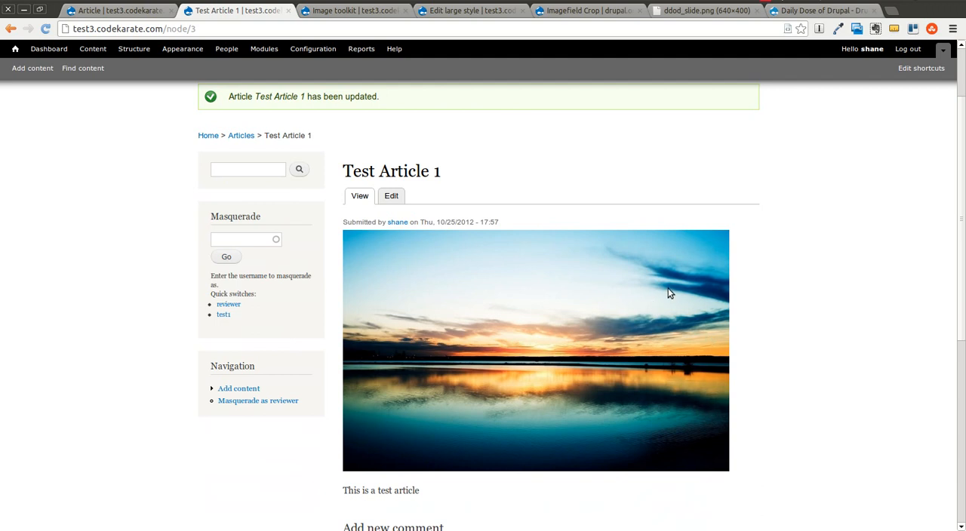
pyautogui.moveTo(690, 275)
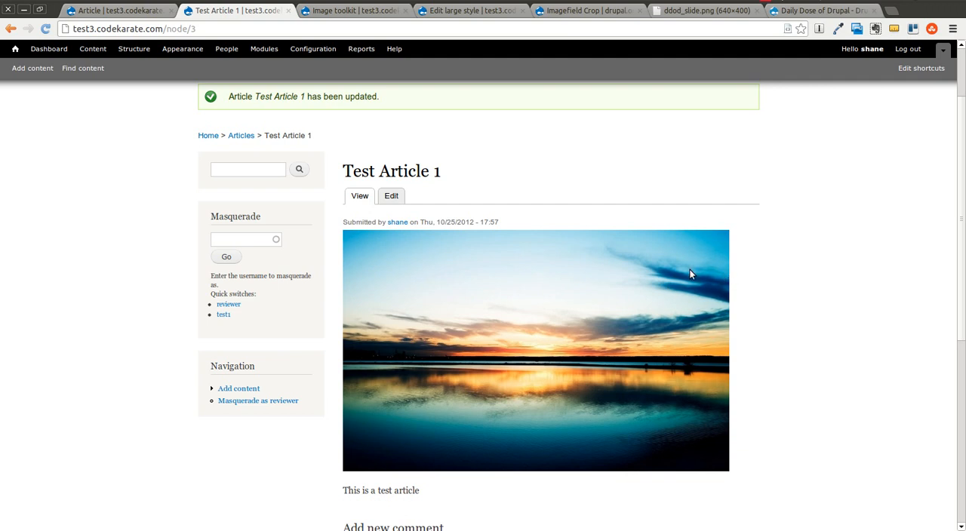
pyautogui.moveTo(764, 283)
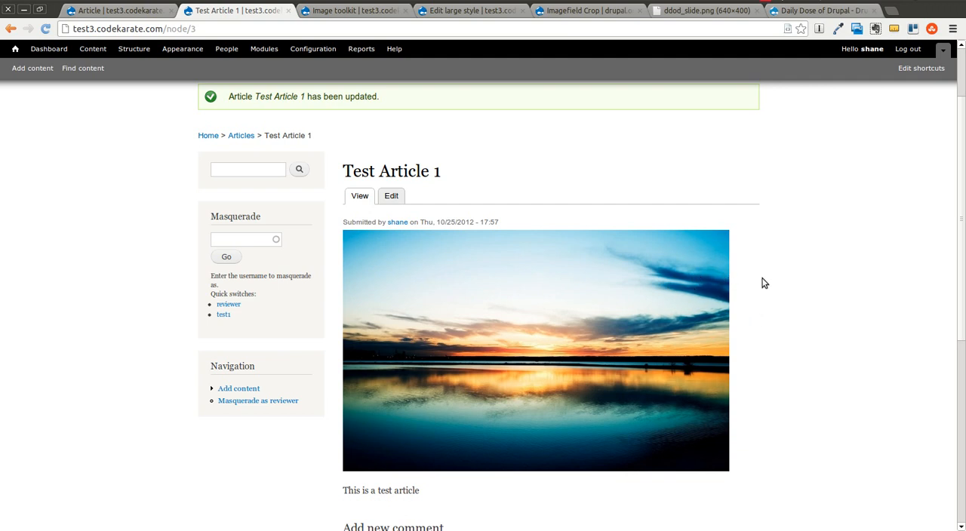
pyautogui.moveTo(740, 270)
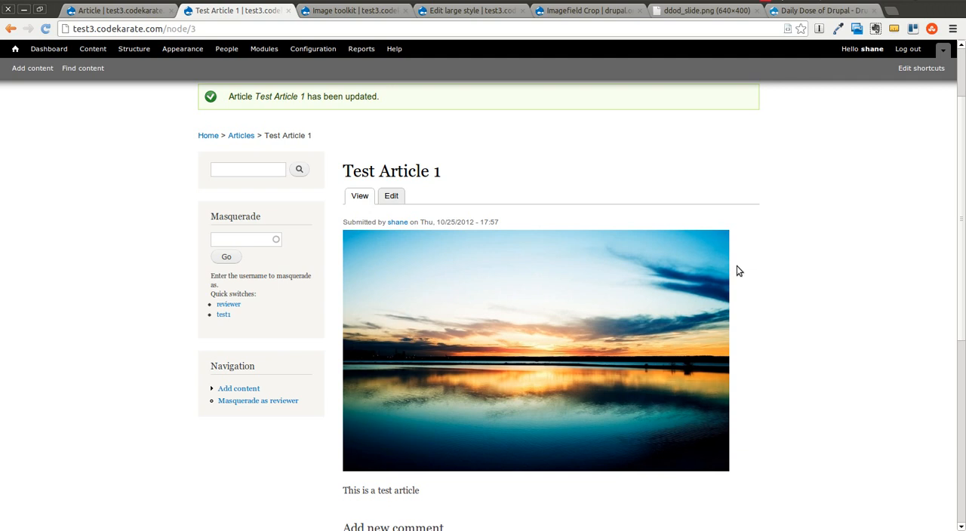
pyautogui.moveTo(507, 320)
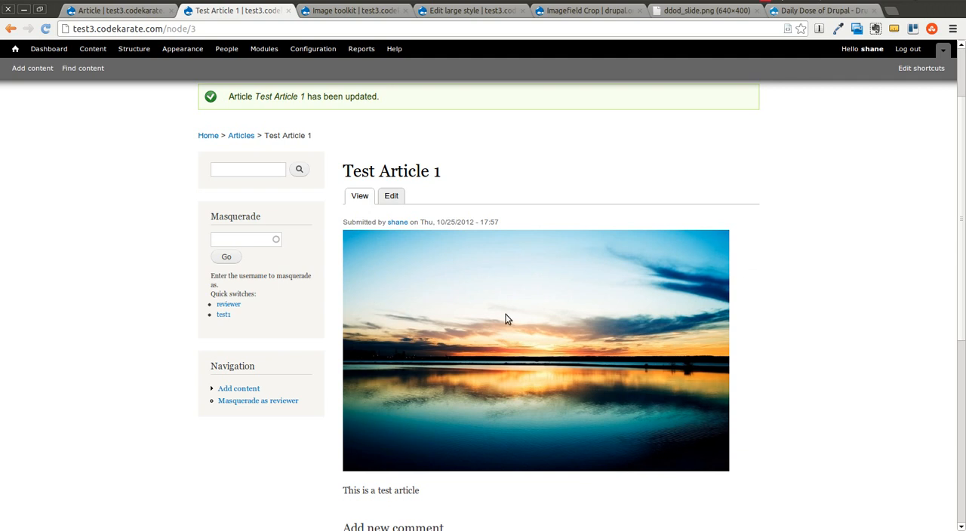
pyautogui.moveTo(739, 253)
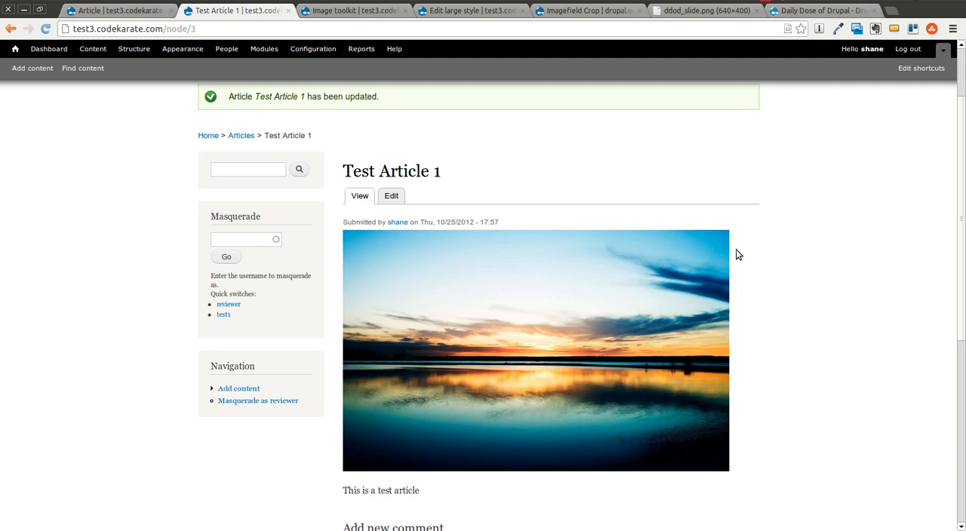
pyautogui.moveTo(761, 268)
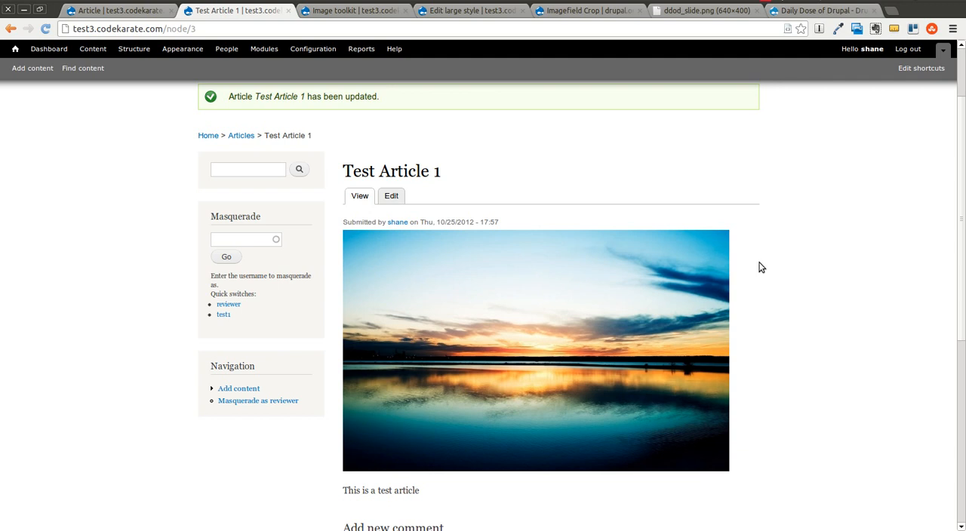
pyautogui.moveTo(97, 387)
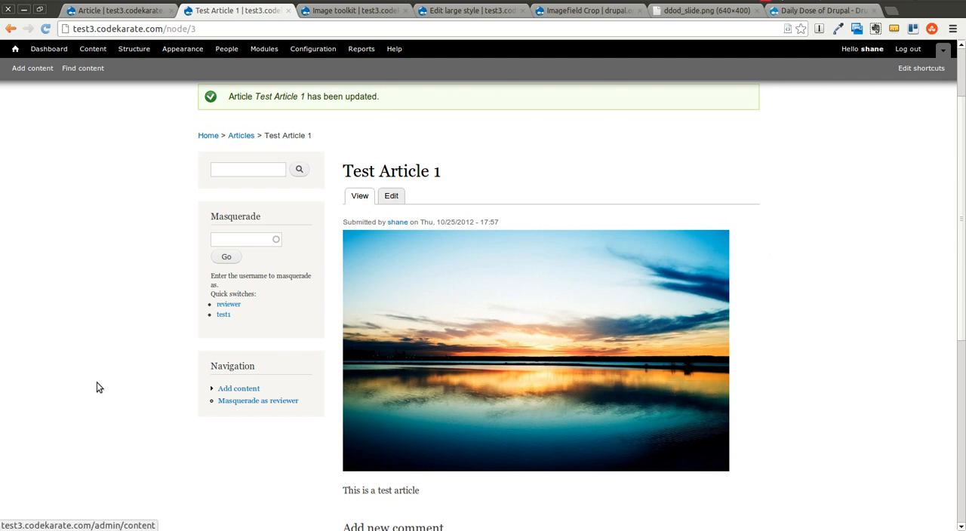
pyautogui.moveTo(527, 493)
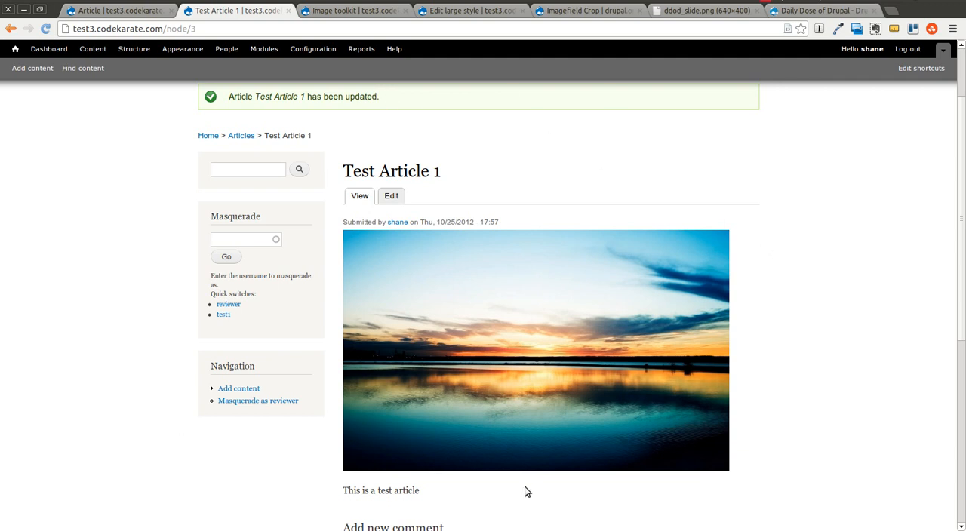
pyautogui.moveTo(519, 501)
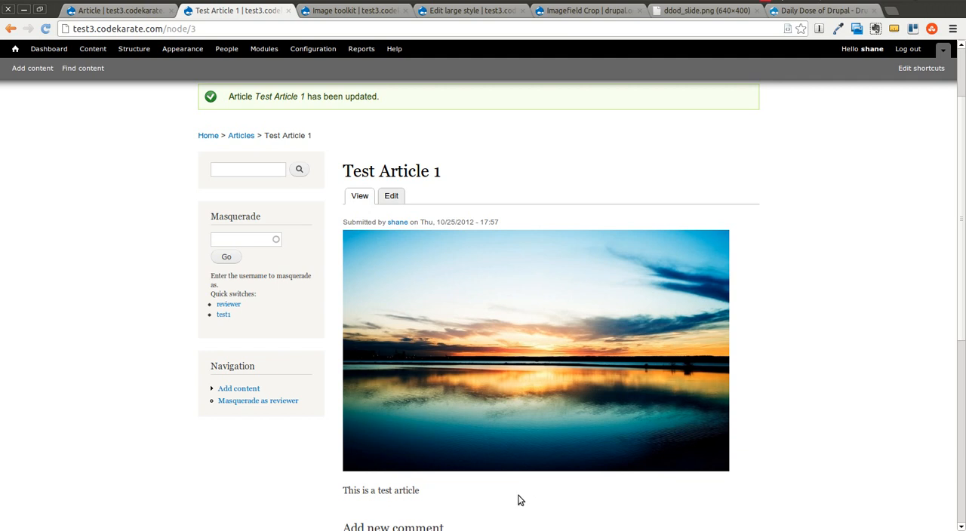
pyautogui.moveTo(693, 137)
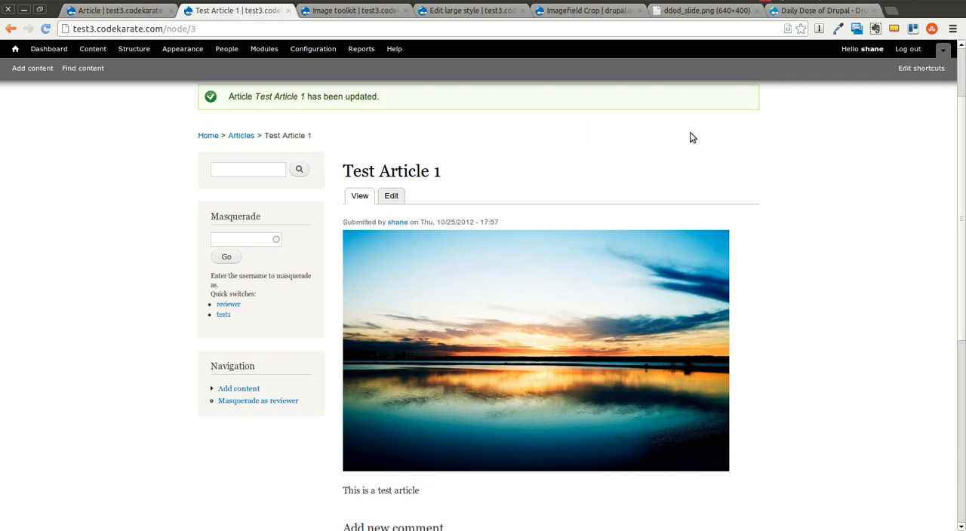
pyautogui.moveTo(752, 67)
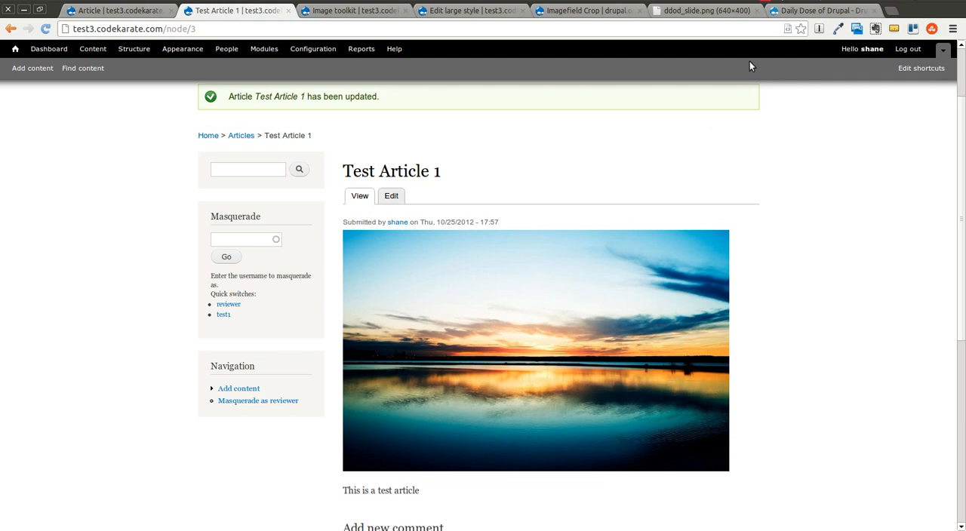
pyautogui.moveTo(770, 6)
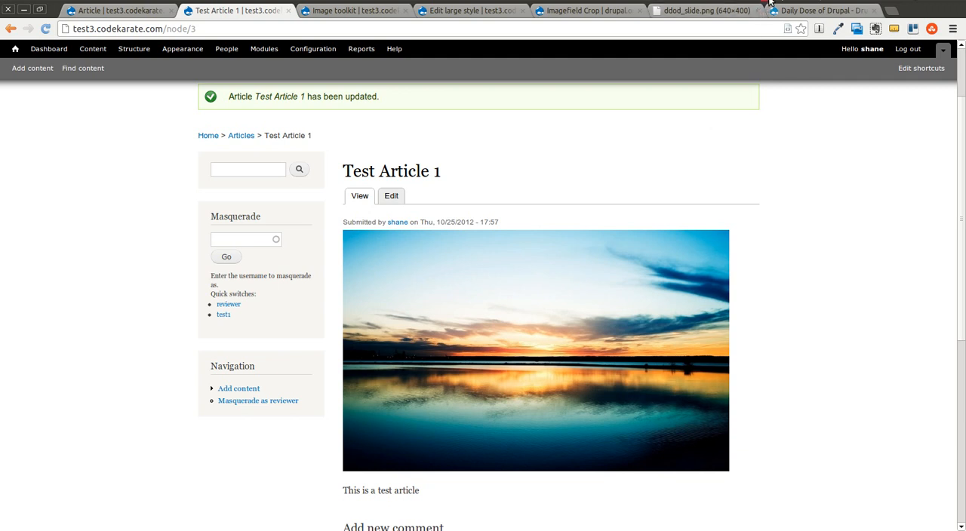